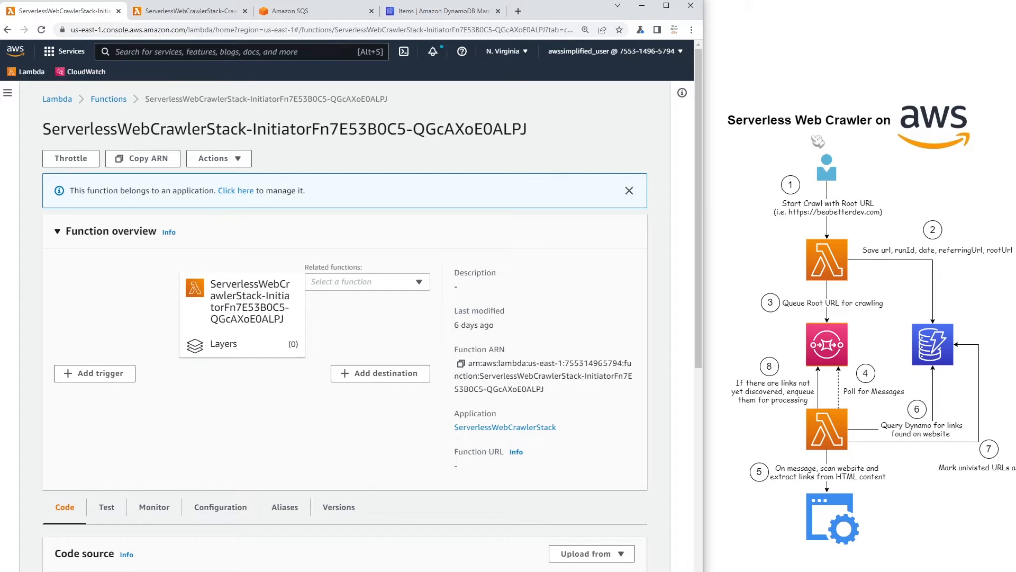
pyautogui.moveTo(855, 512)
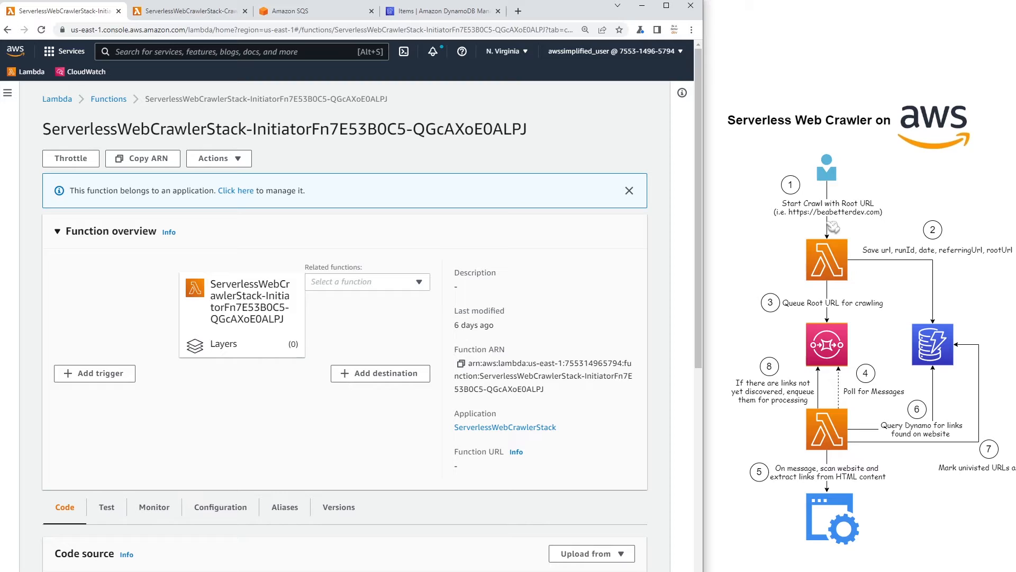
pyautogui.moveTo(831, 264)
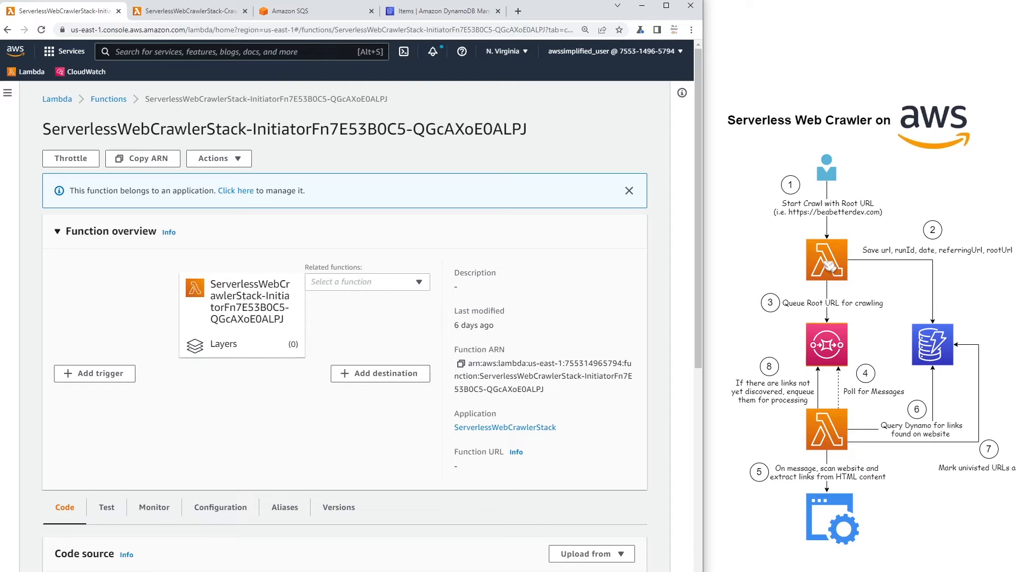
pyautogui.moveTo(832, 283)
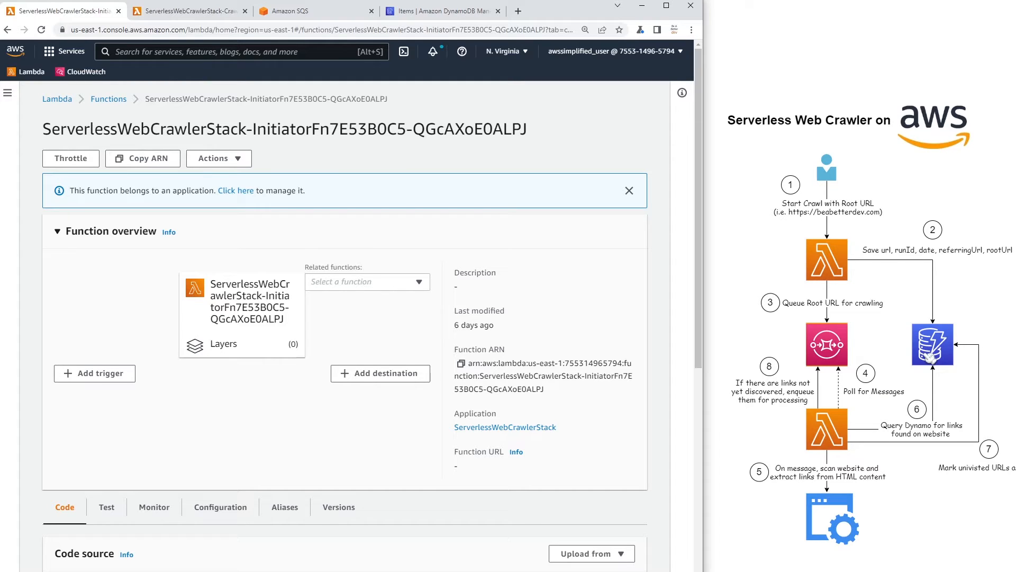
pyautogui.moveTo(952, 324)
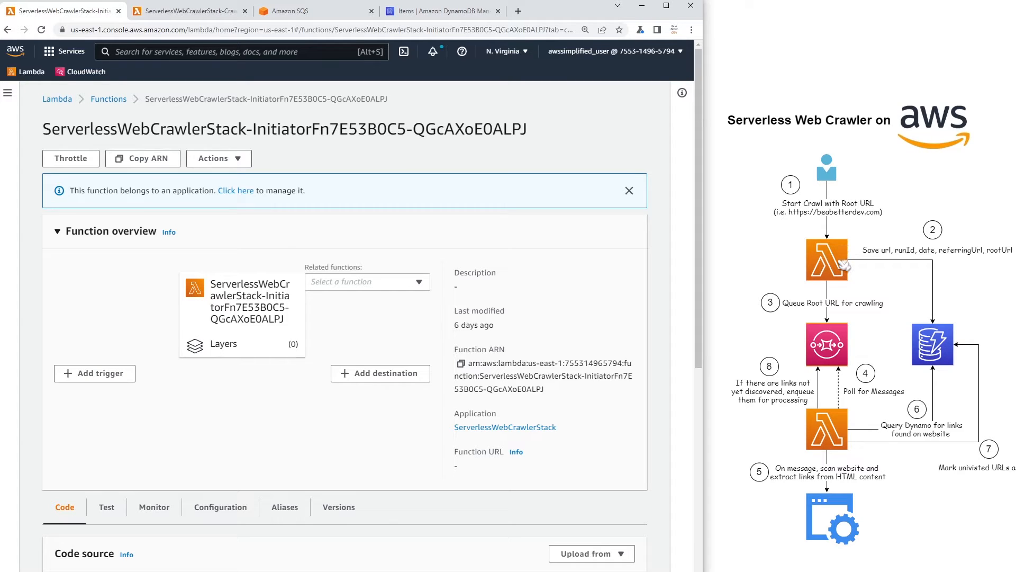
pyautogui.moveTo(840, 350)
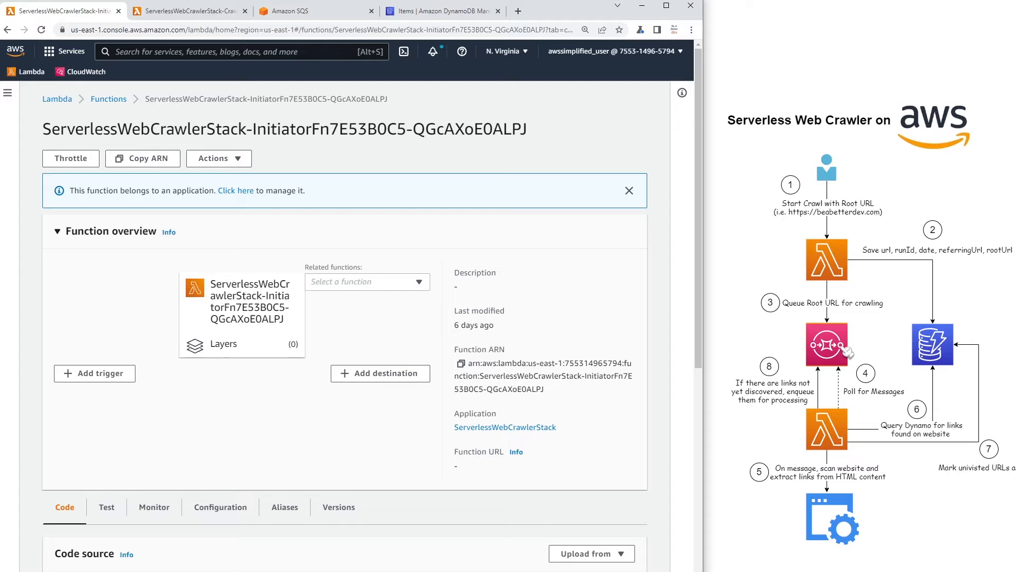
pyautogui.moveTo(842, 363)
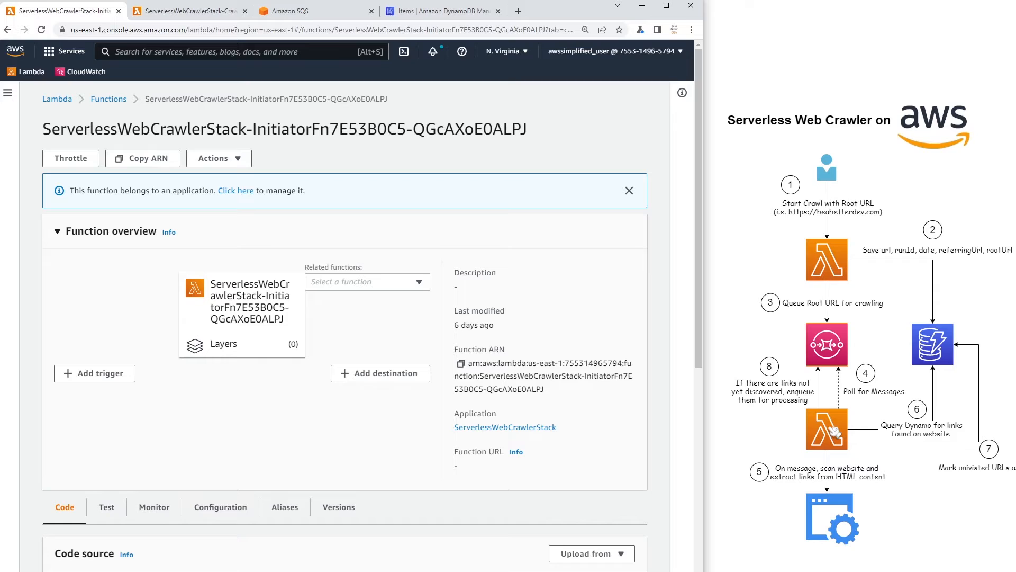
pyautogui.moveTo(843, 431)
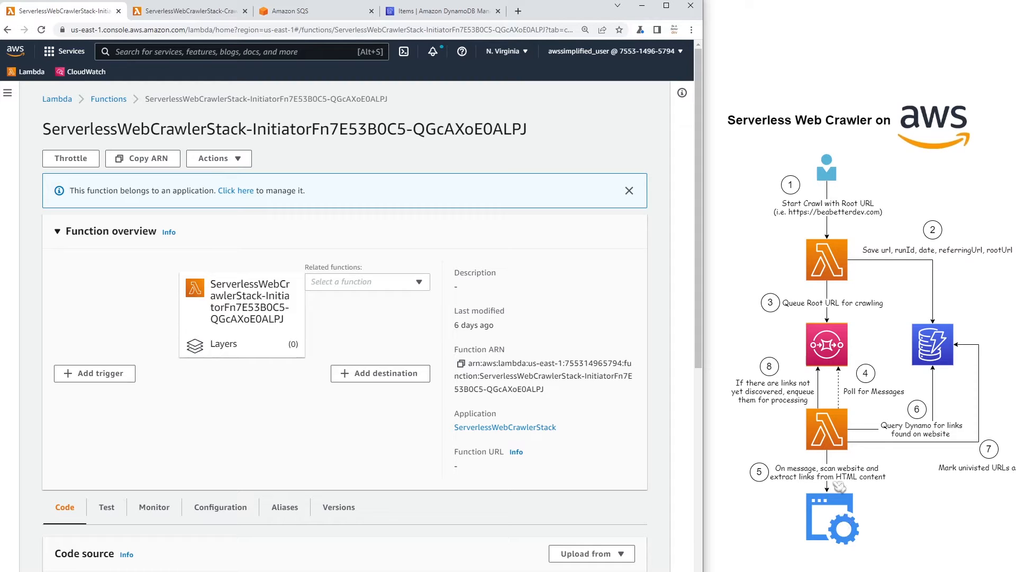
pyautogui.moveTo(959, 344)
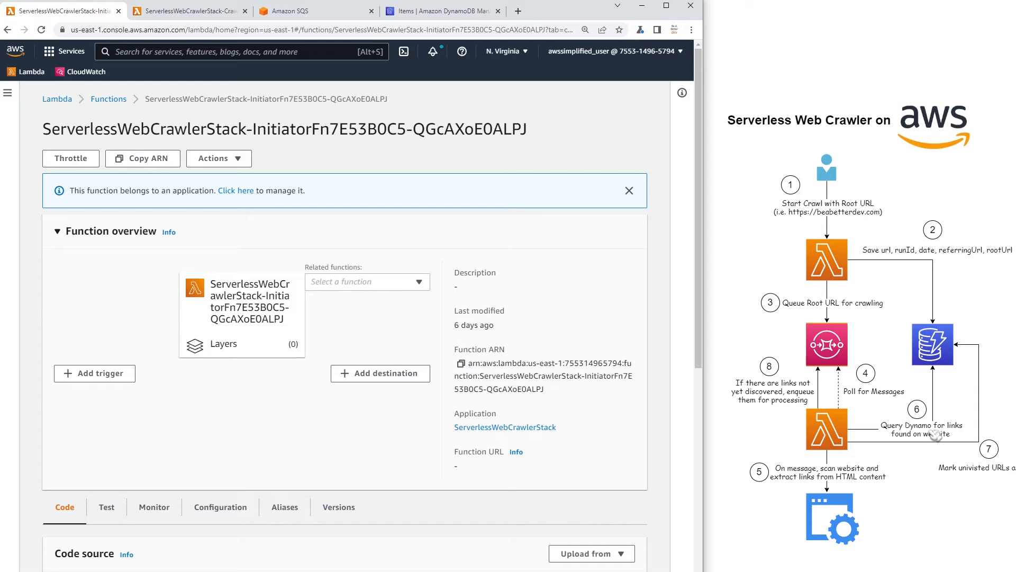
pyautogui.moveTo(842, 441)
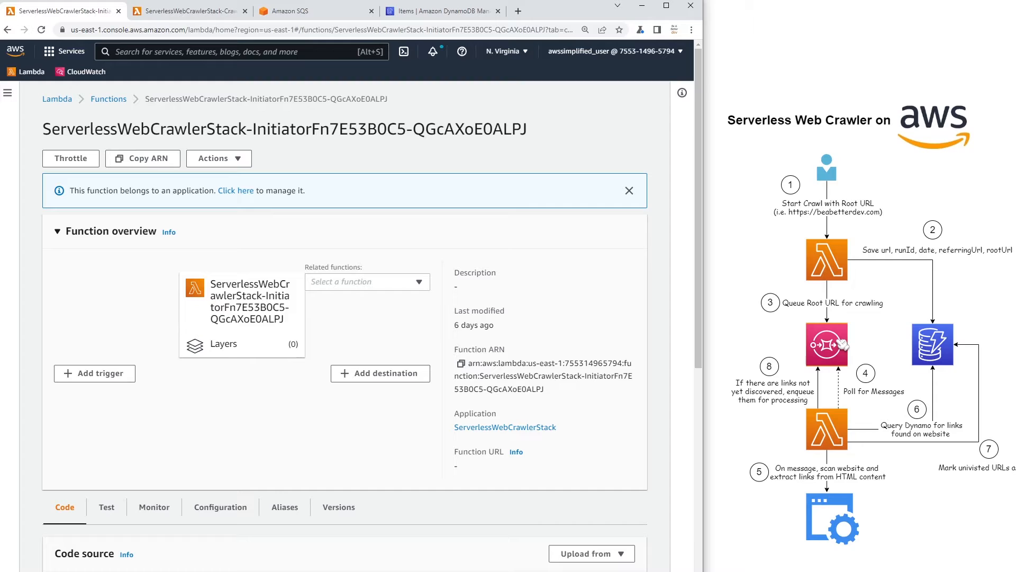
pyautogui.moveTo(836, 421)
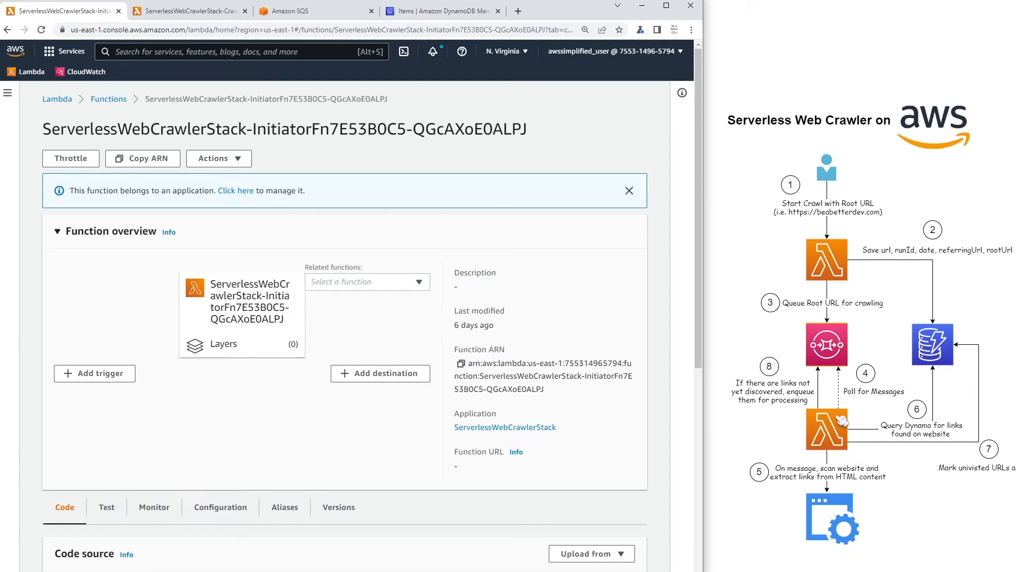
pyautogui.moveTo(854, 418)
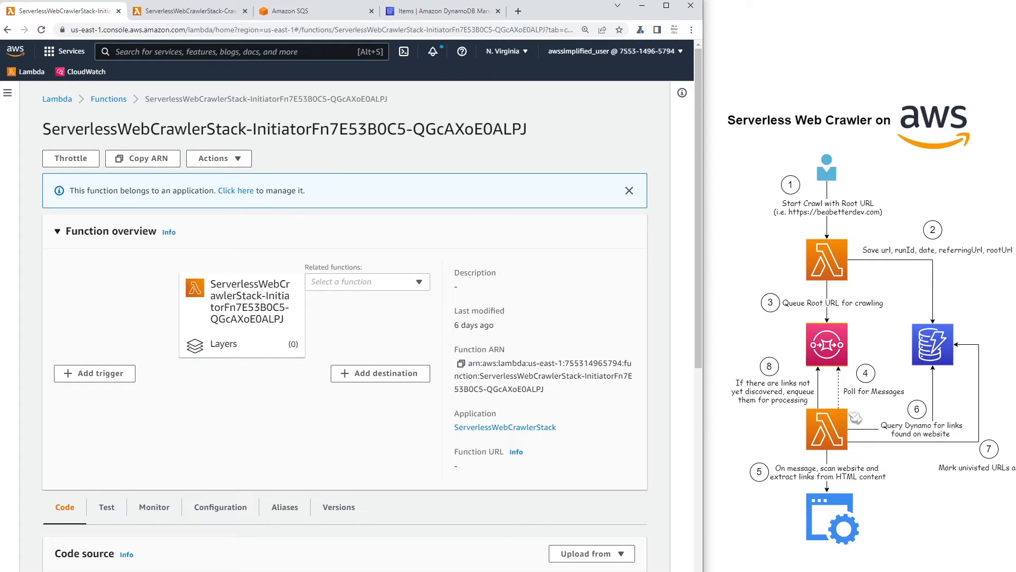
pyautogui.moveTo(855, 418)
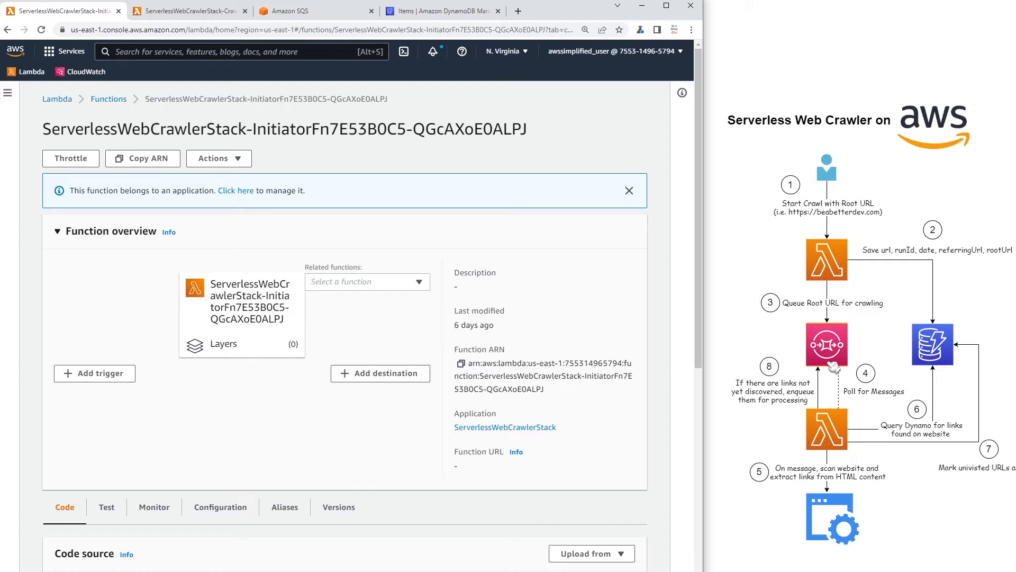
pyautogui.moveTo(595, 347)
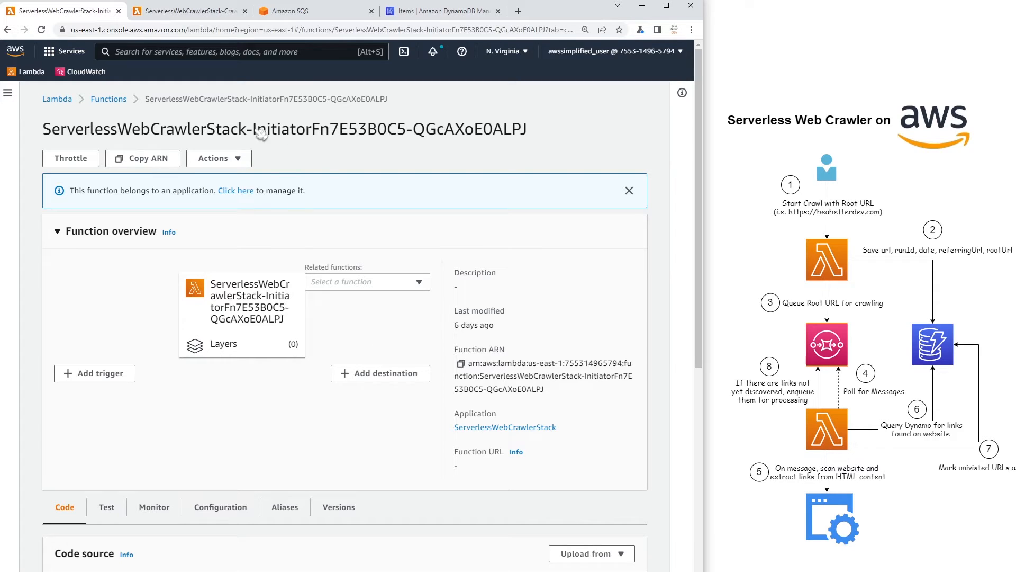
# Show the Initiator function's saved test event '123' with its rootUrl Event JSON
pyautogui.doubleClick(292, 129)
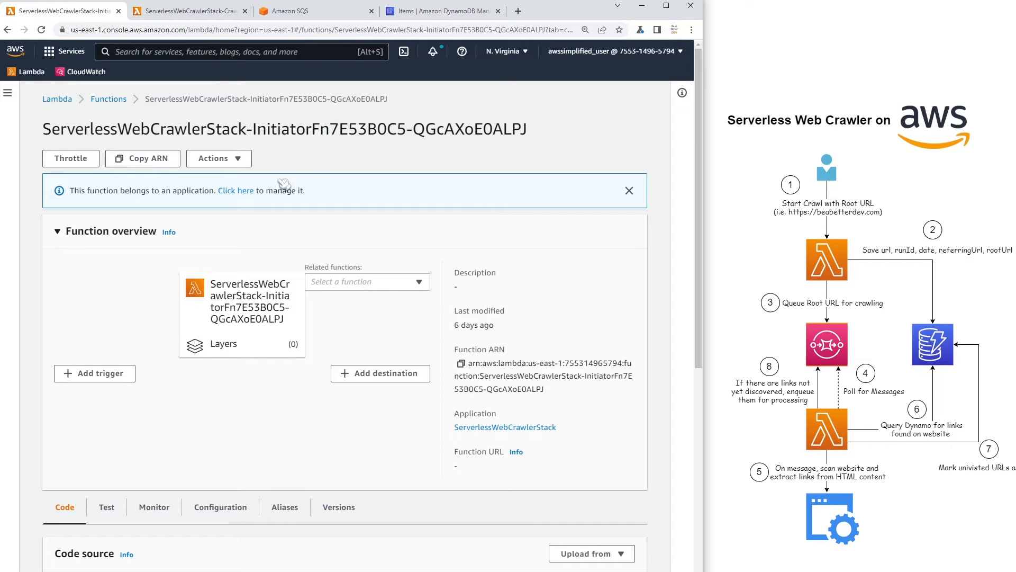
pyautogui.click(107, 506)
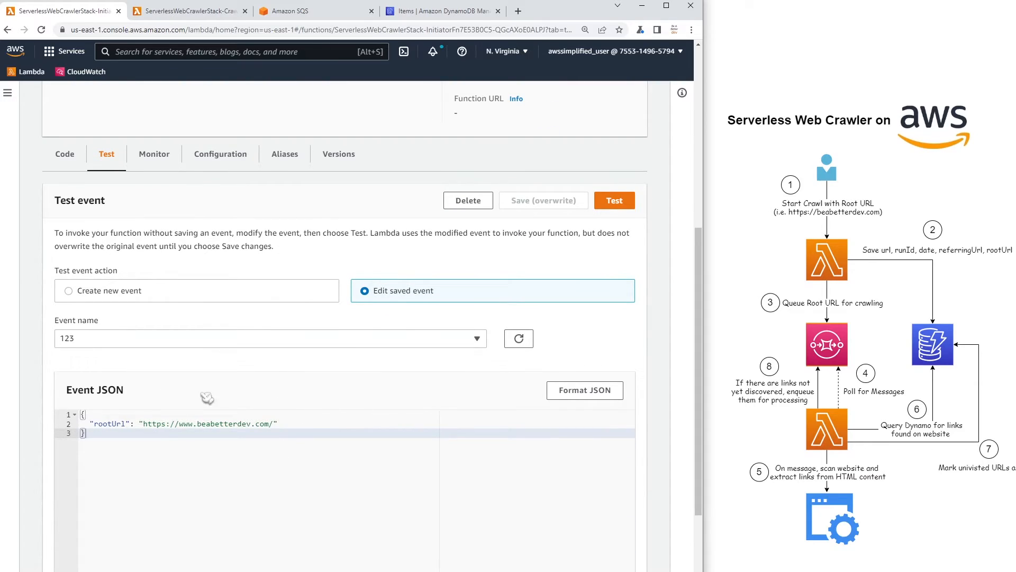
pyautogui.moveTo(207, 447)
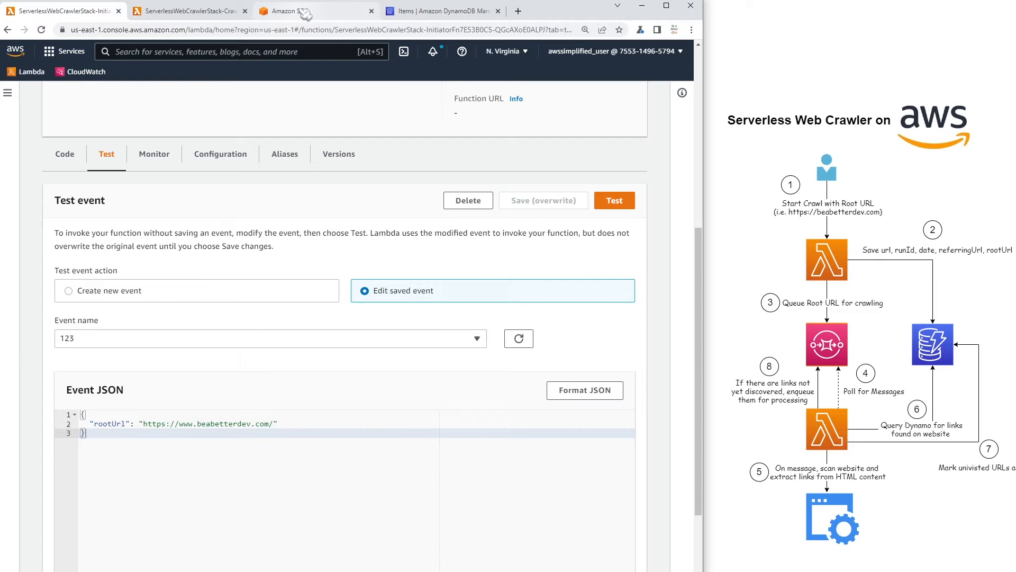
pyautogui.moveTo(299, 11)
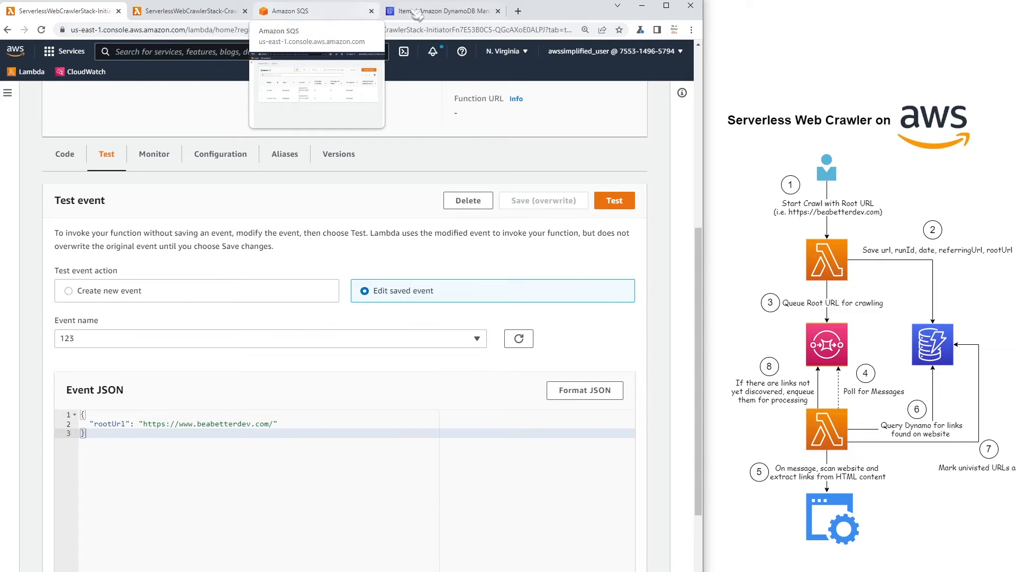
pyautogui.click(441, 11)
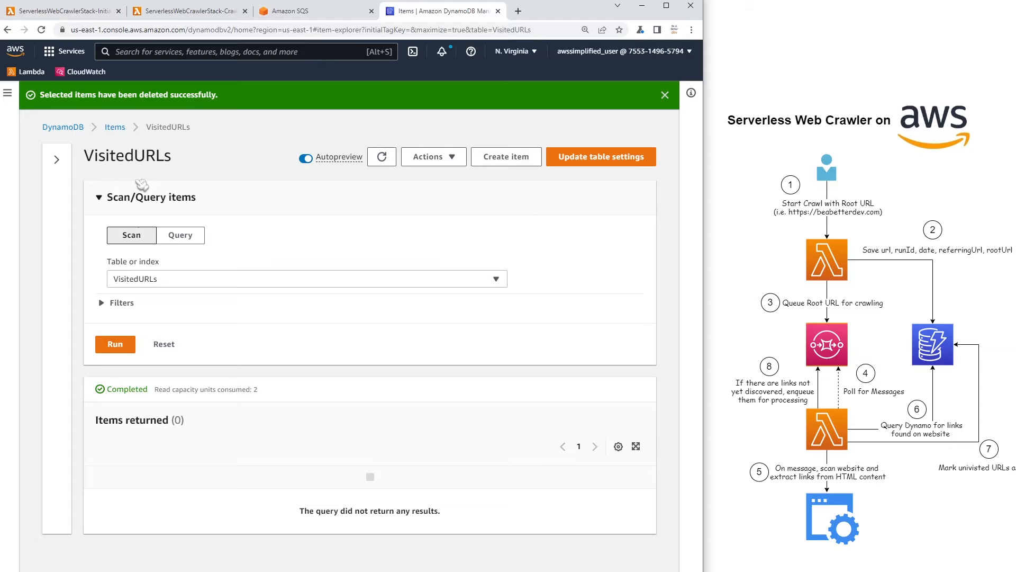
pyautogui.moveTo(332, 256)
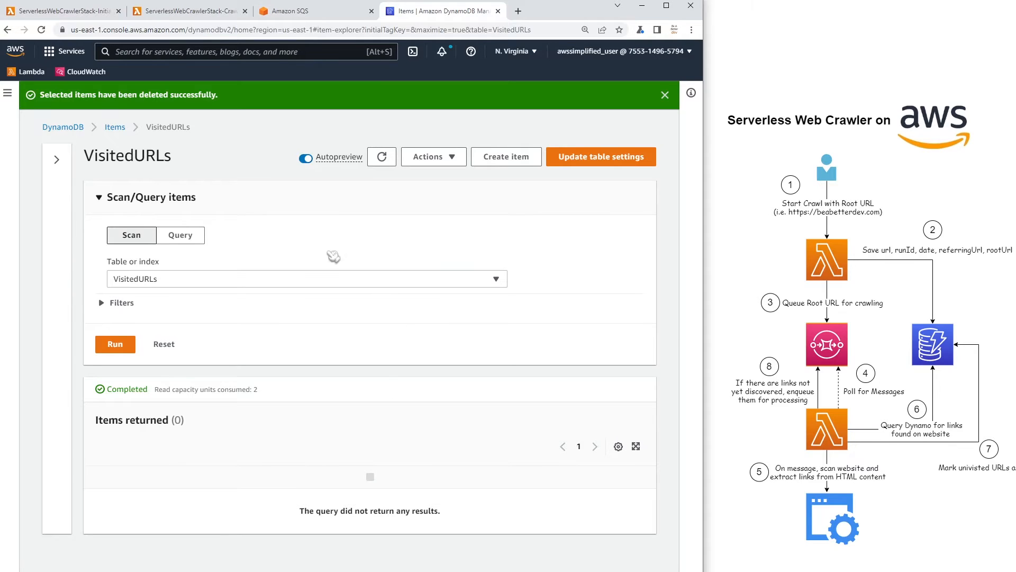
pyautogui.moveTo(184, 456)
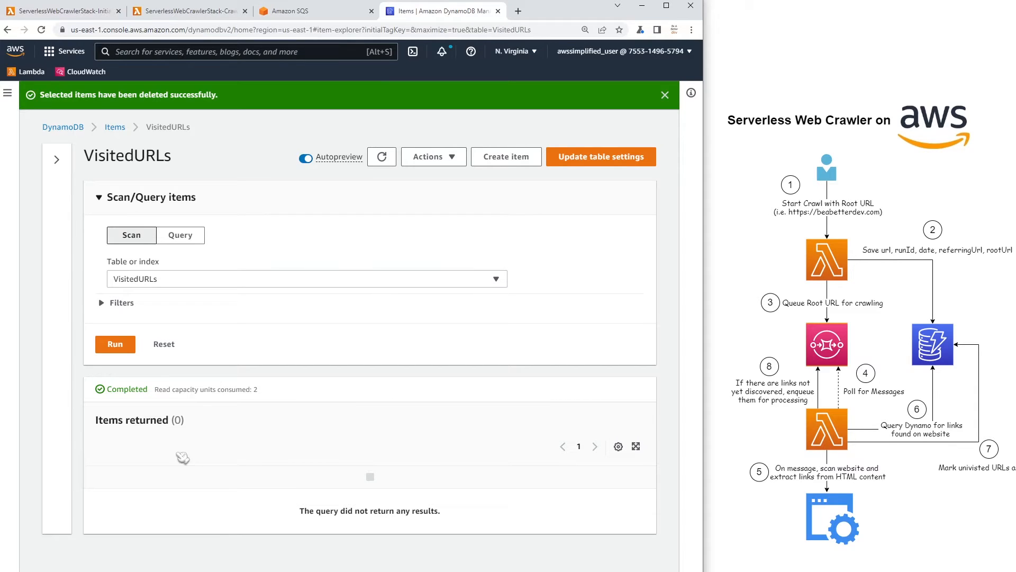
pyautogui.moveTo(357, 470)
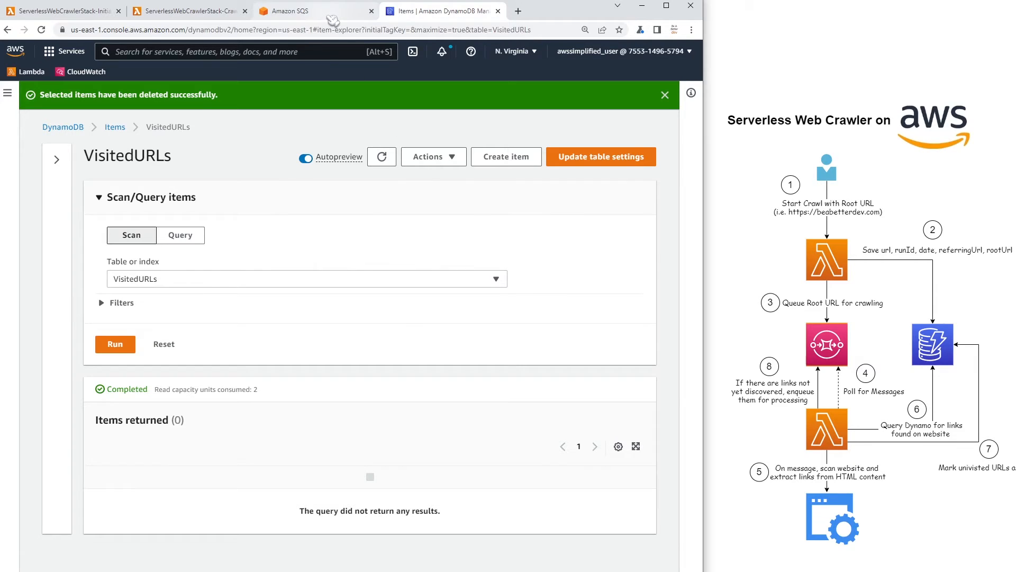
pyautogui.click(315, 11)
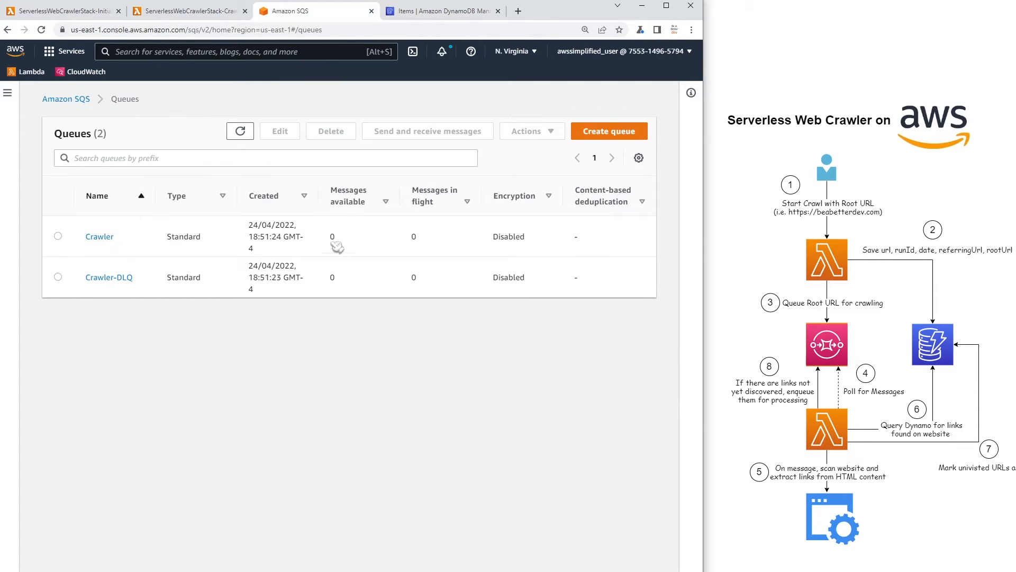
pyautogui.moveTo(329, 305)
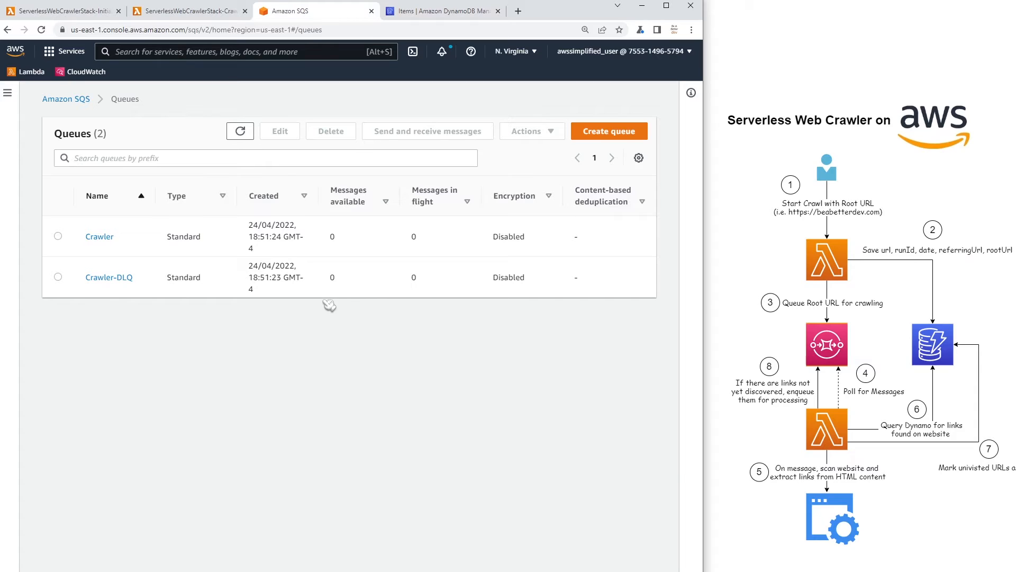
pyautogui.moveTo(133, 300)
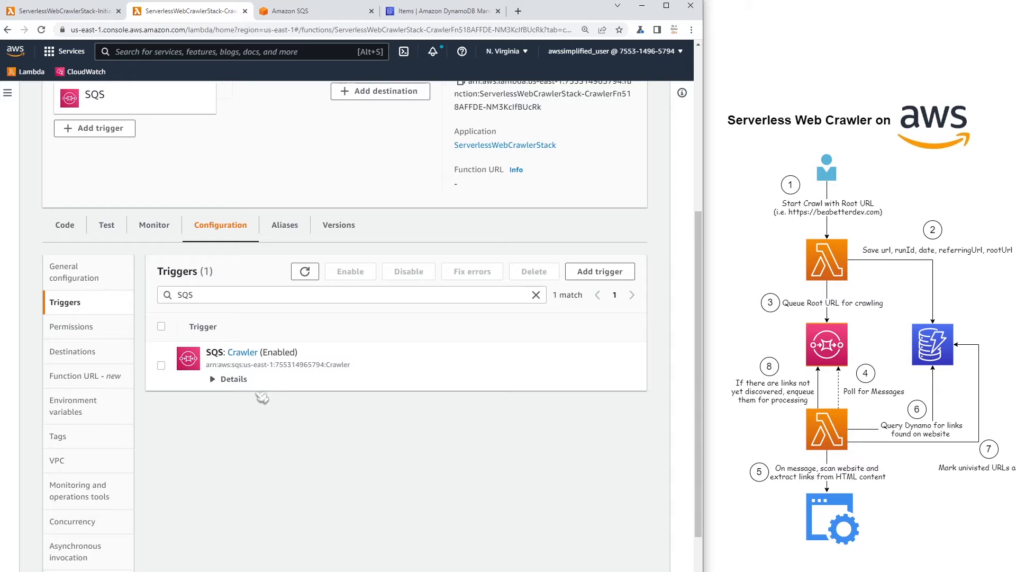
pyautogui.moveTo(378, 395)
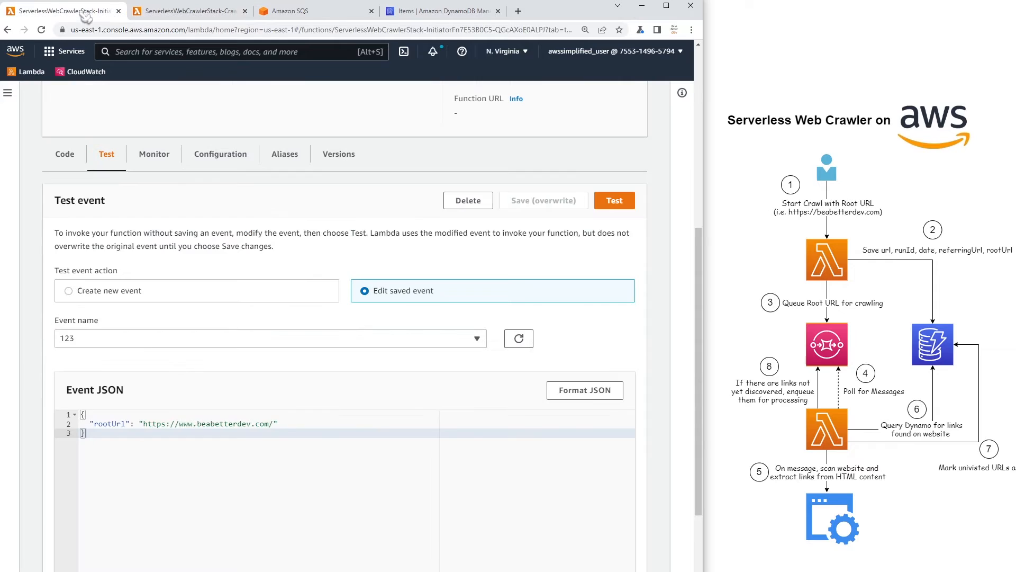
pyautogui.moveTo(136, 451)
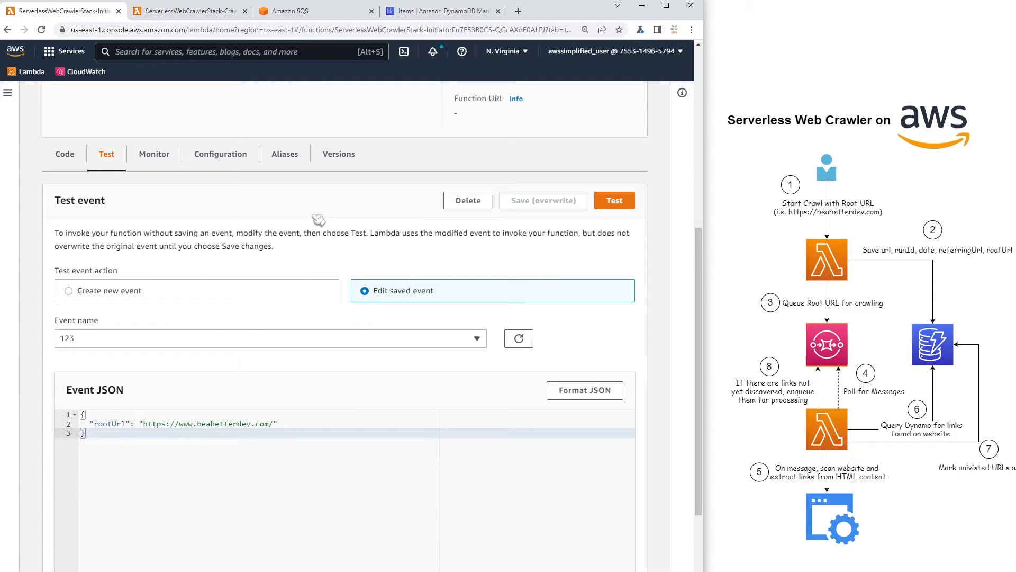
pyautogui.click(305, 11)
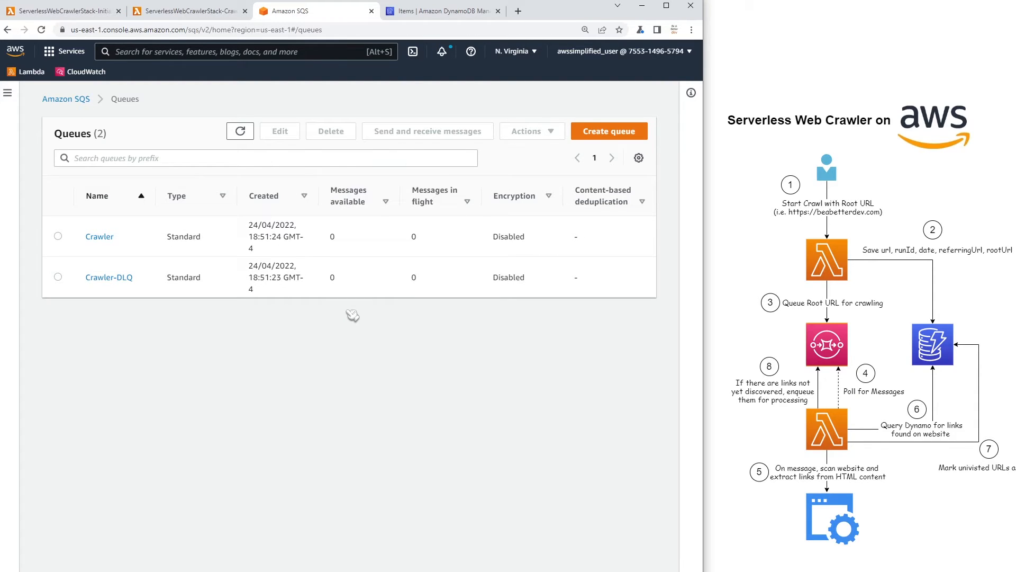
pyautogui.click(442, 11)
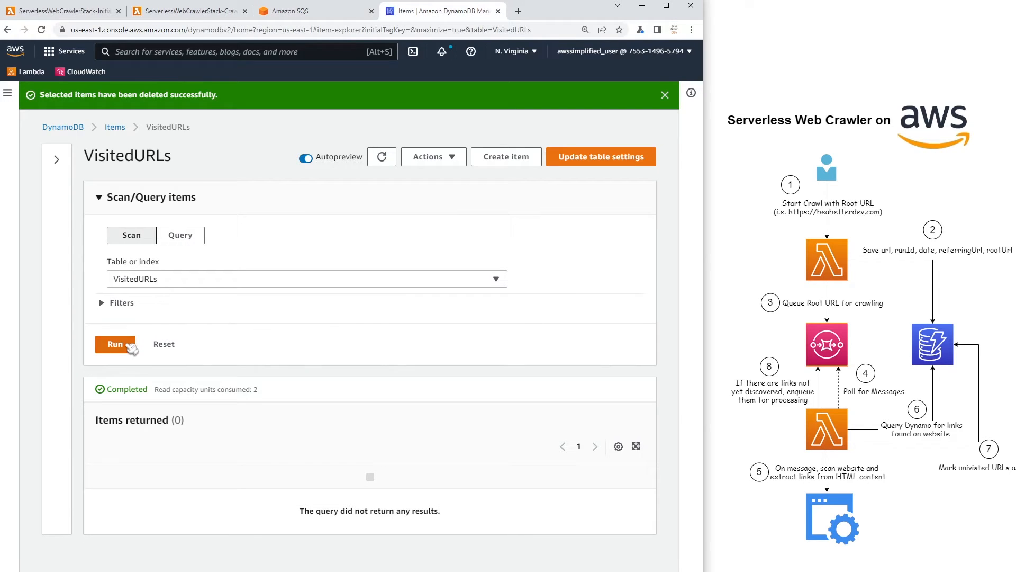
pyautogui.moveTo(243, 504)
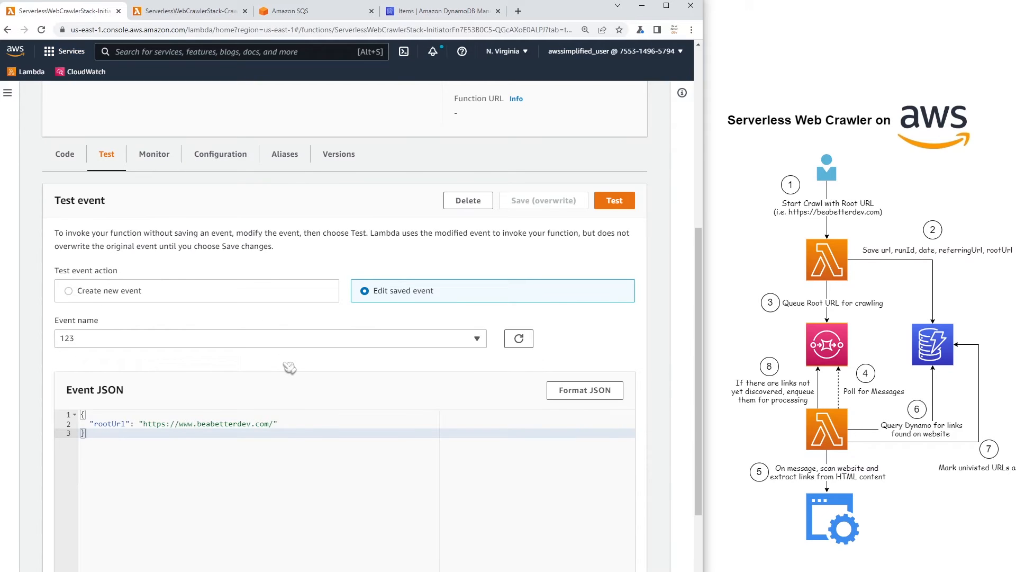
pyautogui.moveTo(292, 364)
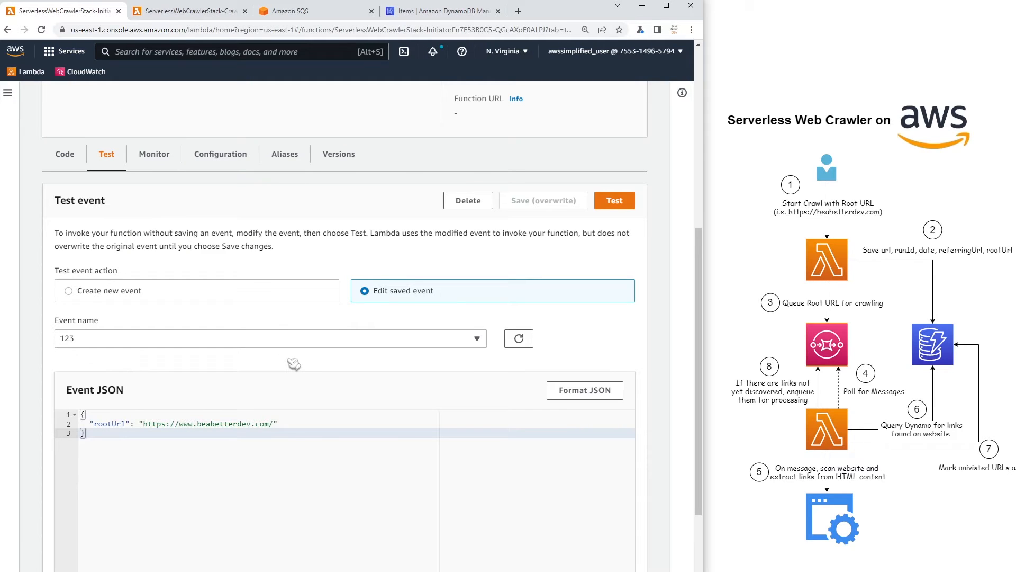
pyautogui.click(272, 424)
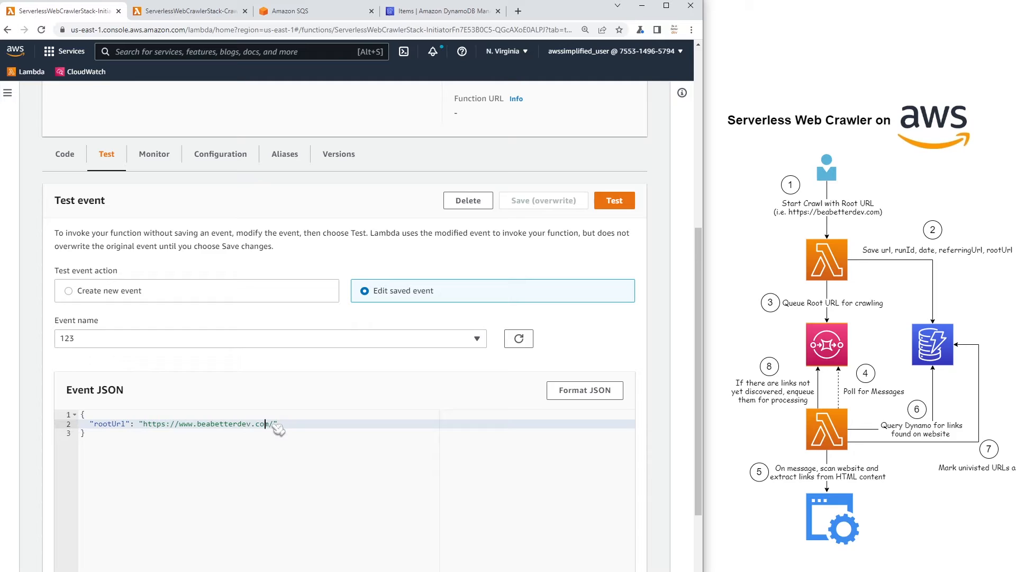
pyautogui.doubleClick(207, 424)
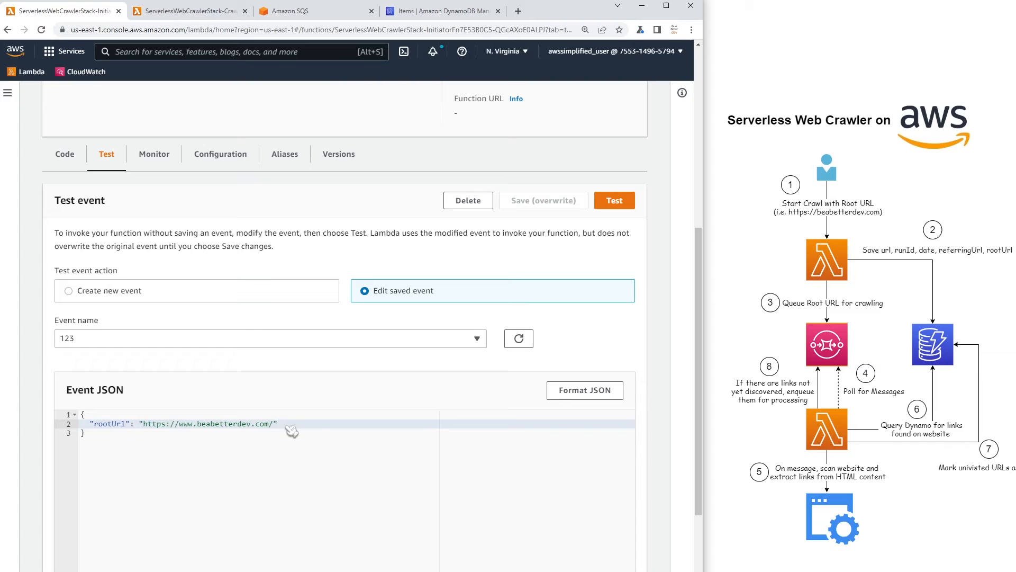
pyautogui.moveTo(282, 431)
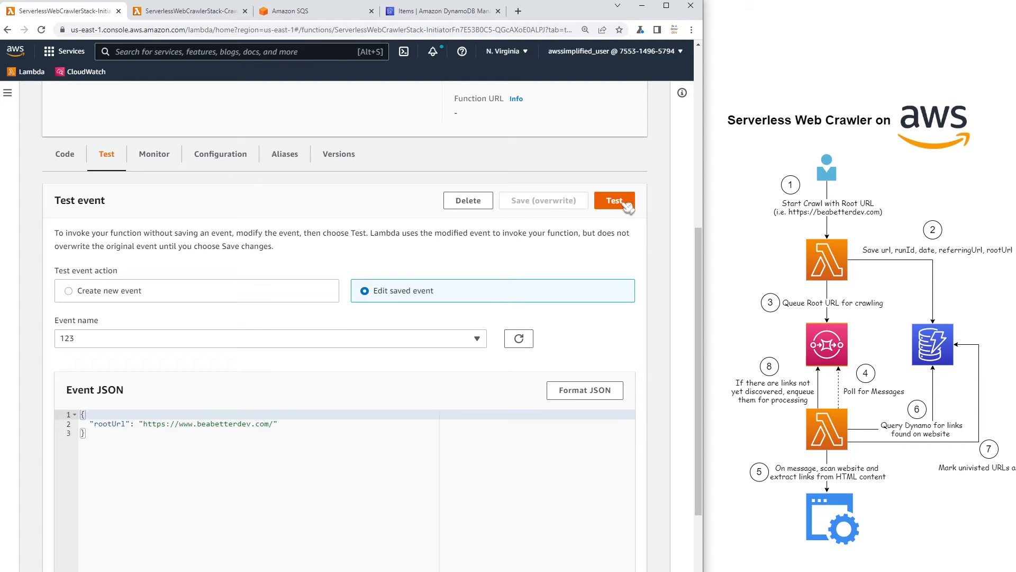
# Invoke the Initiator with test event 123 and read the succeeded execution log
pyautogui.click(613, 199)
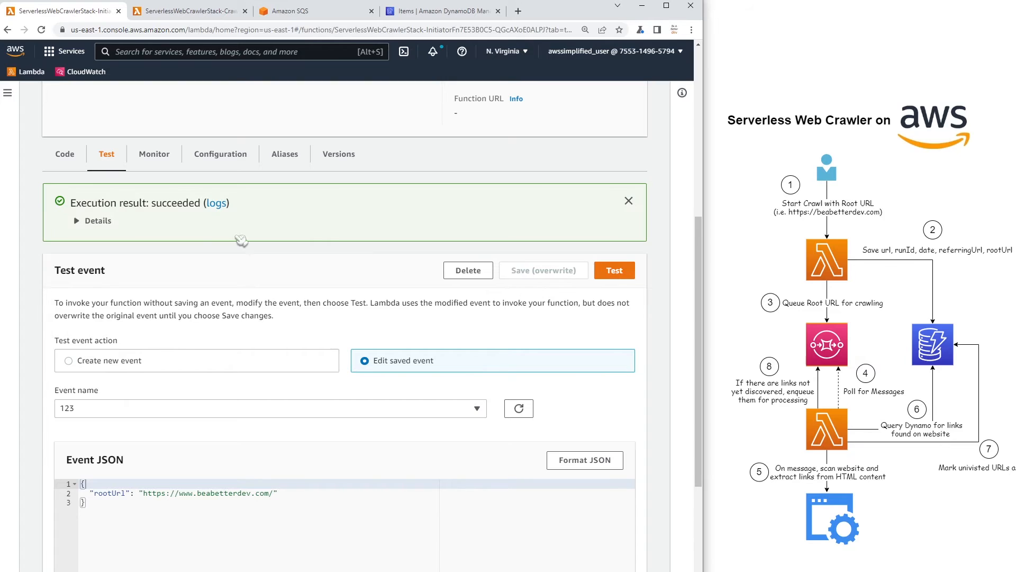
pyautogui.click(92, 220)
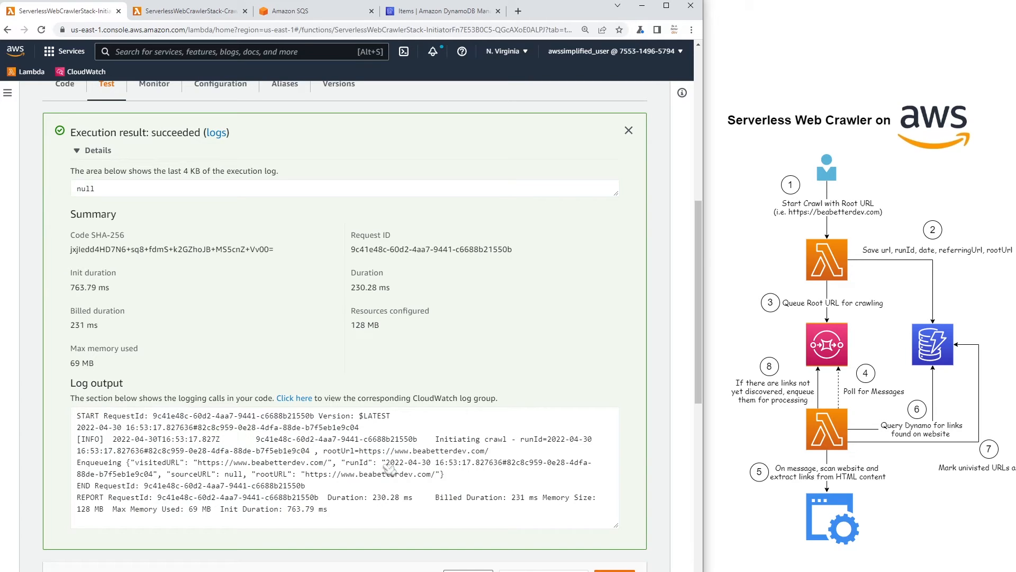
pyautogui.moveTo(520, 471)
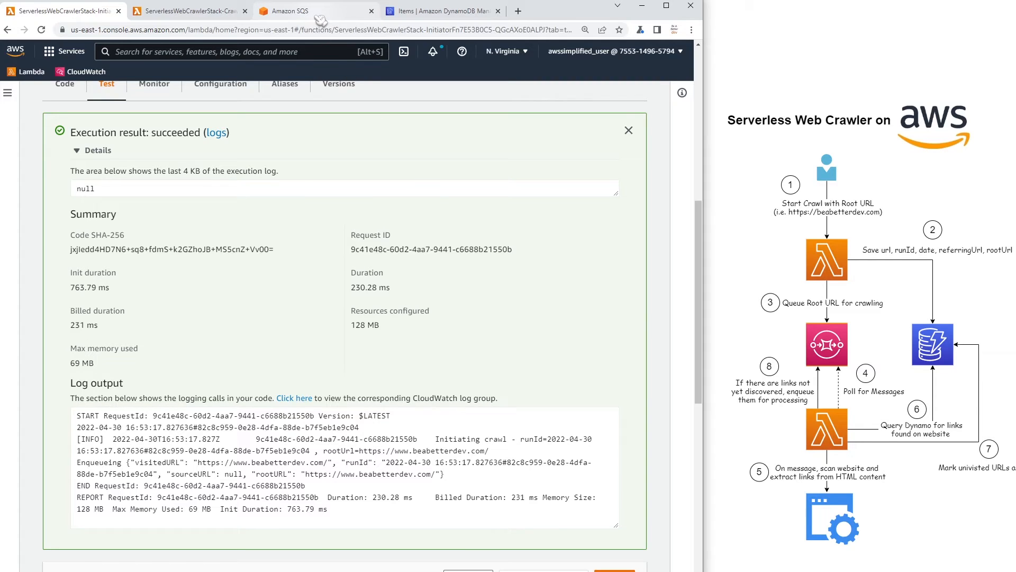
# Refresh the SQS queue list until Crawler climbs from 47 to about 103 available messages
pyautogui.click(304, 11)
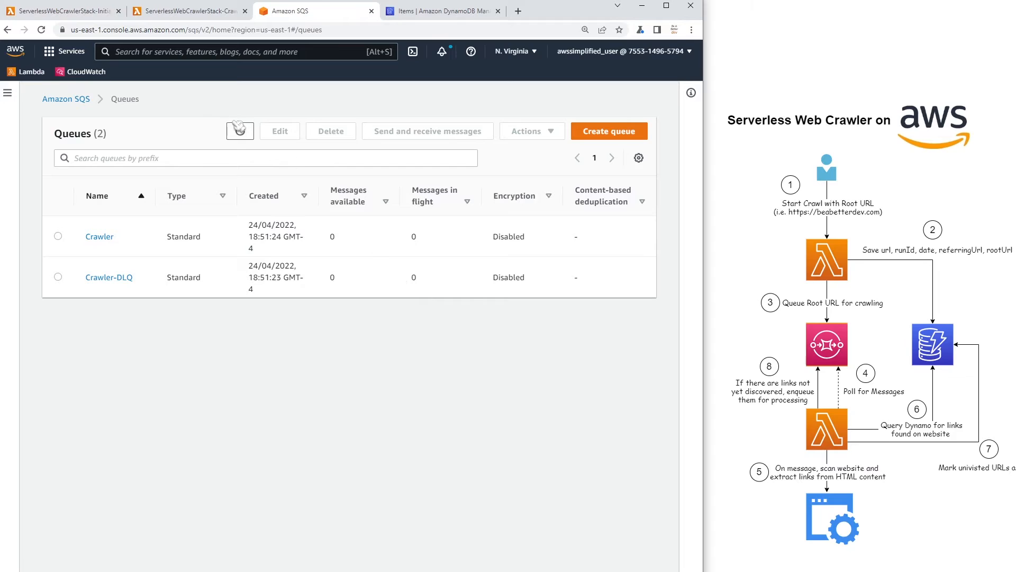
pyautogui.click(240, 130)
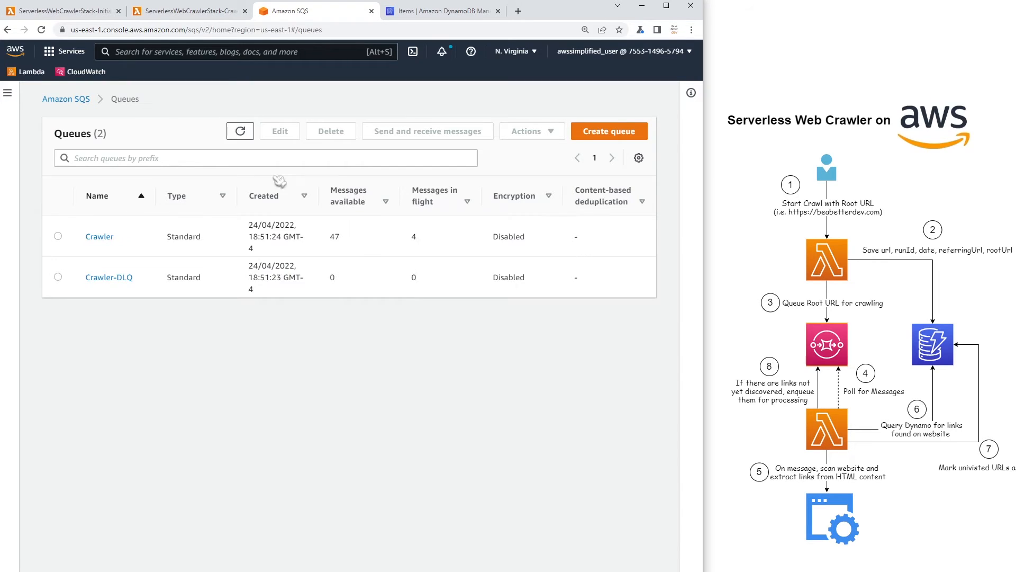
pyautogui.doubleClick(334, 236)
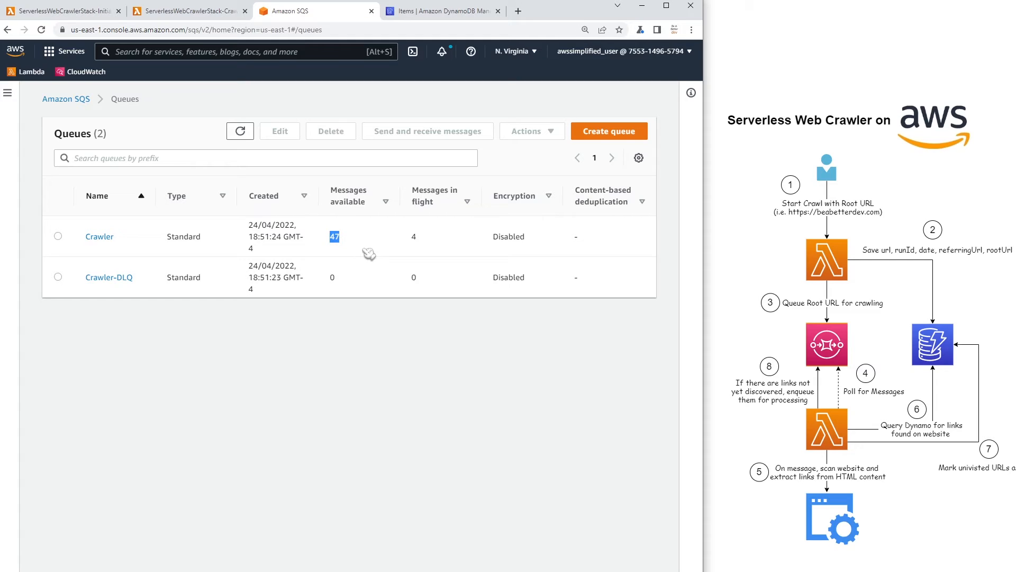
pyautogui.click(240, 131)
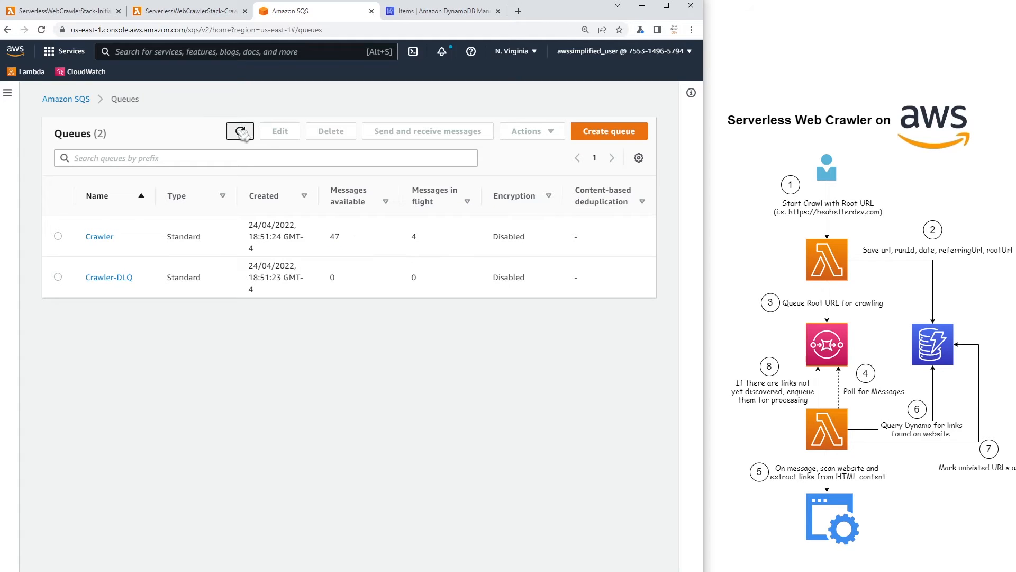
pyautogui.click(240, 130)
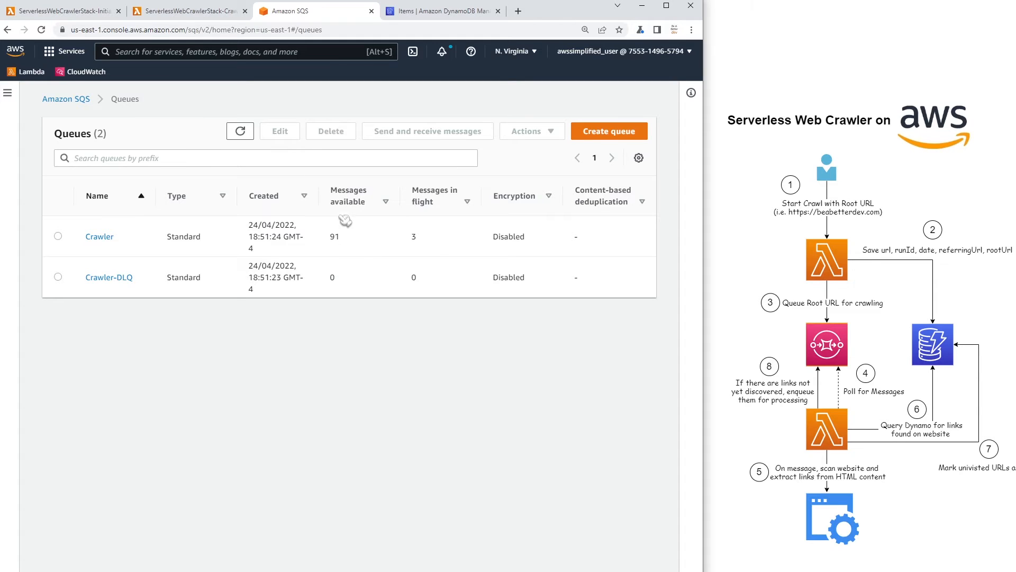
pyautogui.moveTo(347, 250)
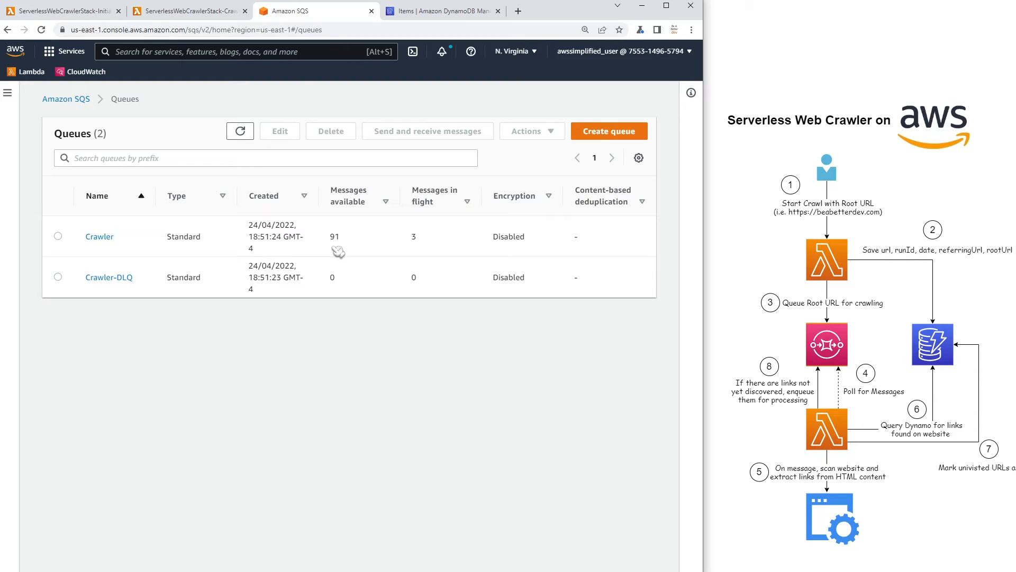
pyautogui.click(240, 130)
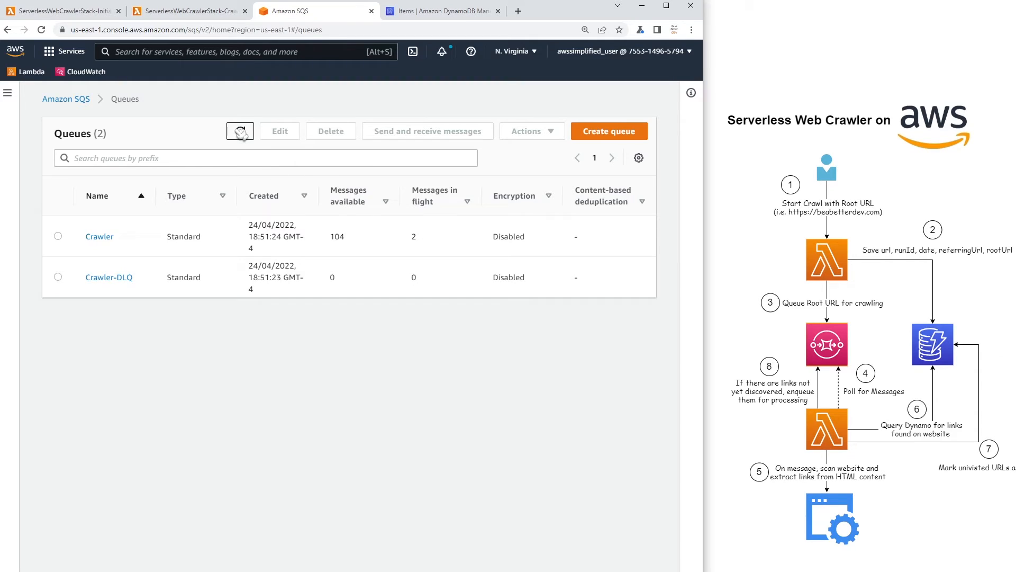
pyautogui.click(239, 130)
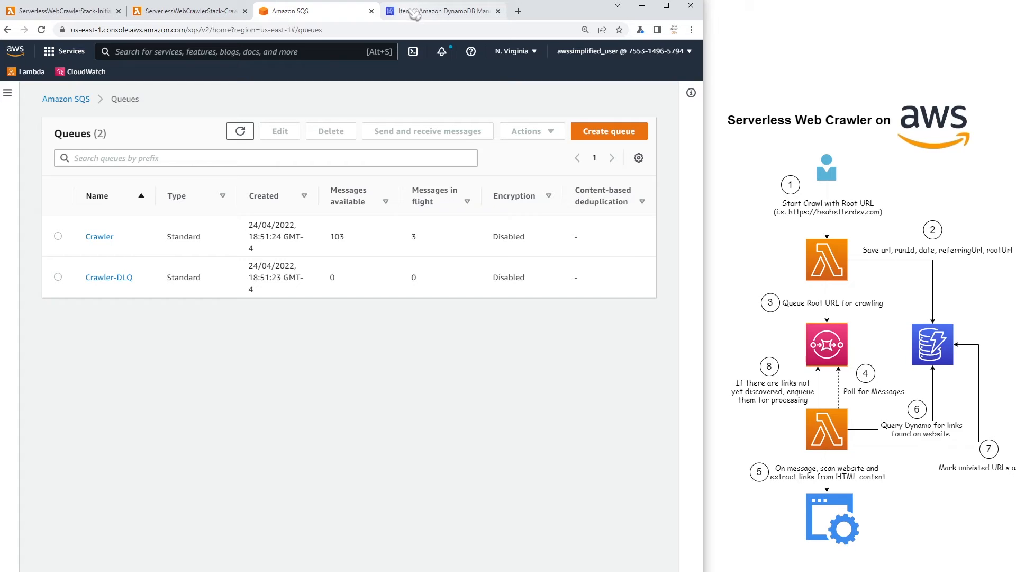
pyautogui.moveTo(444, 11)
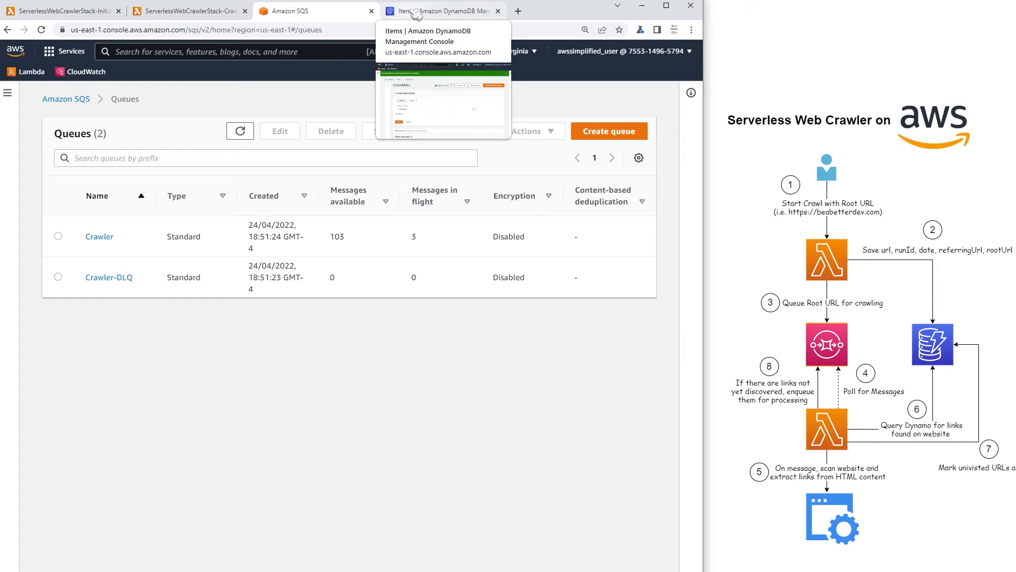
pyautogui.click(442, 12)
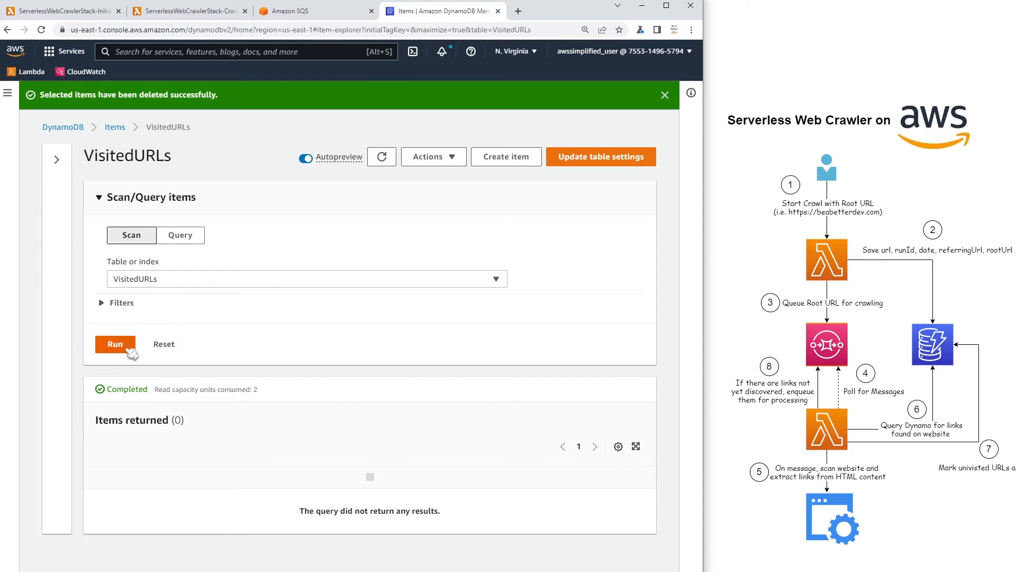
# Rescan the VisitedURLs table and watch the returned item count grow from 174 to 194
pyautogui.click(114, 344)
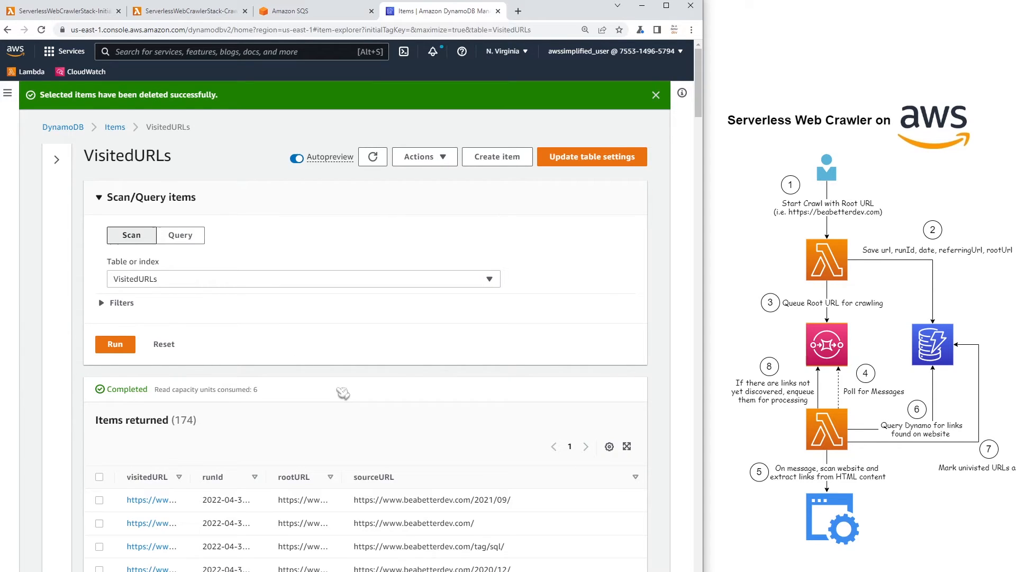
pyautogui.scroll(-3)
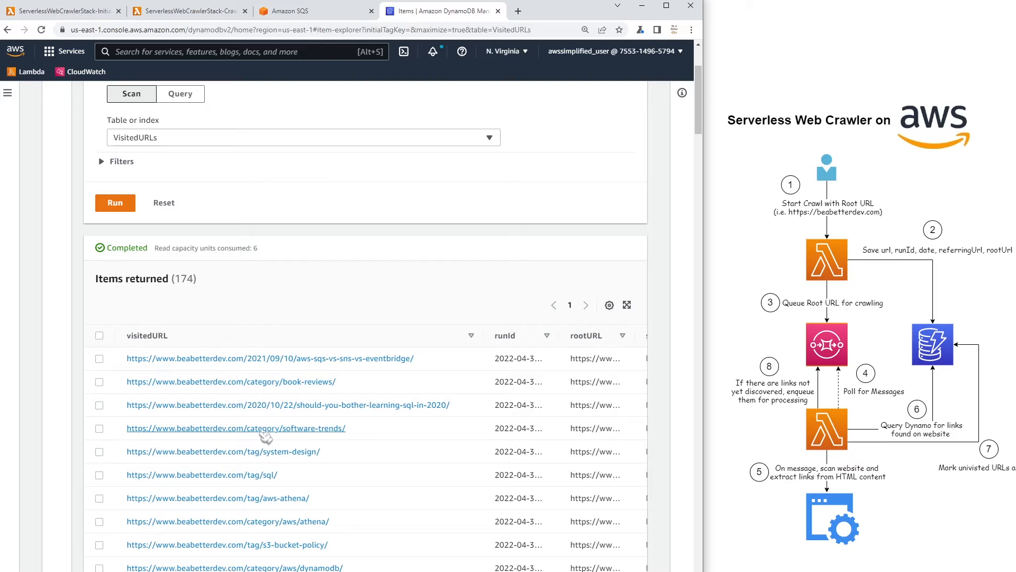
pyautogui.moveTo(182, 330)
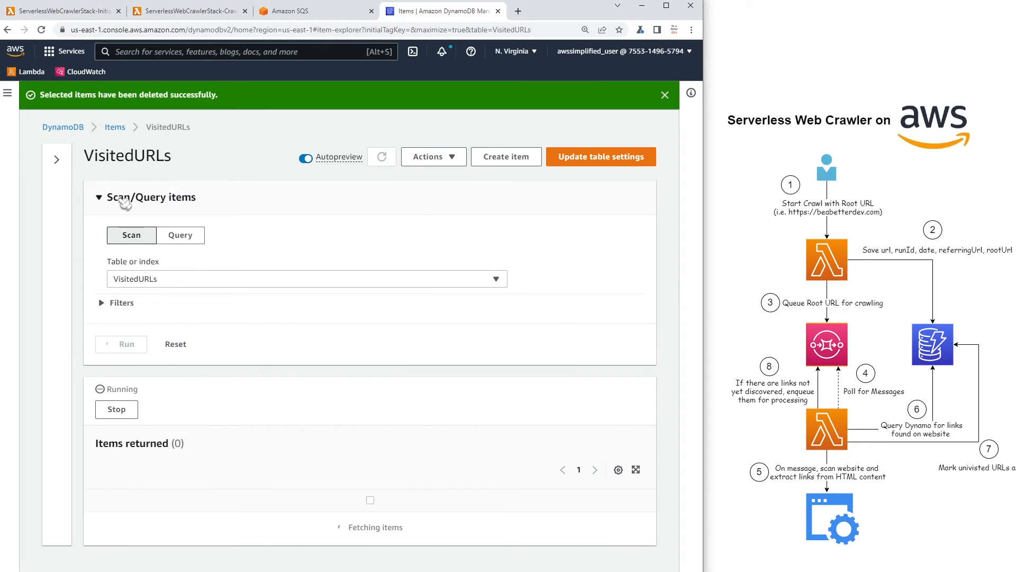
pyautogui.click(121, 343)
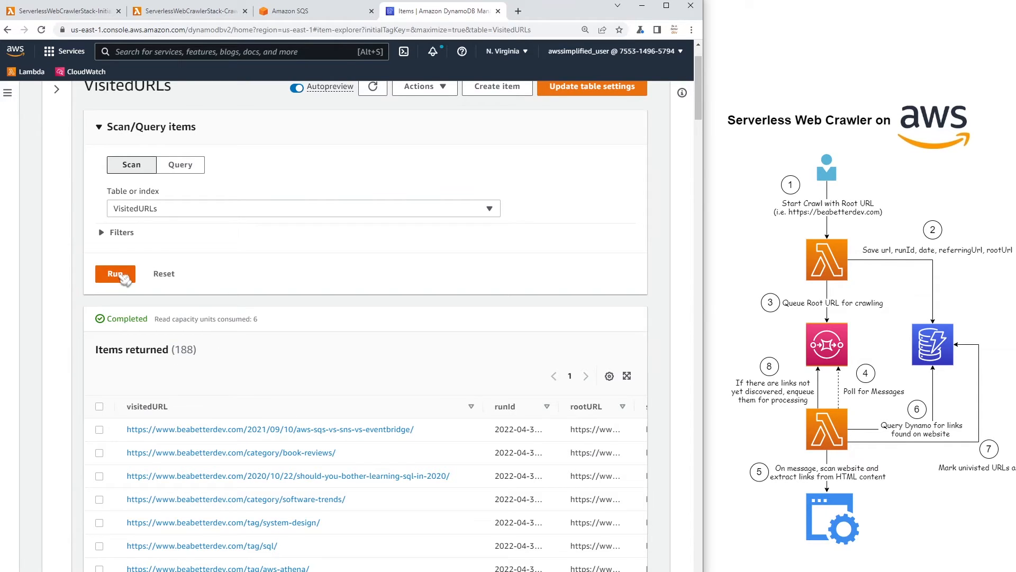
pyautogui.click(115, 273)
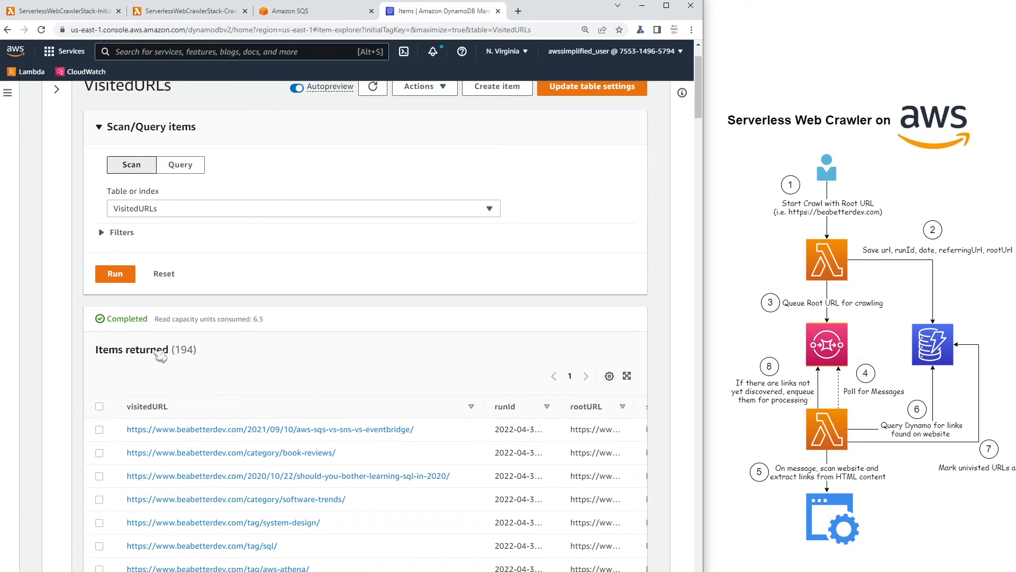
pyautogui.doubleClick(184, 349)
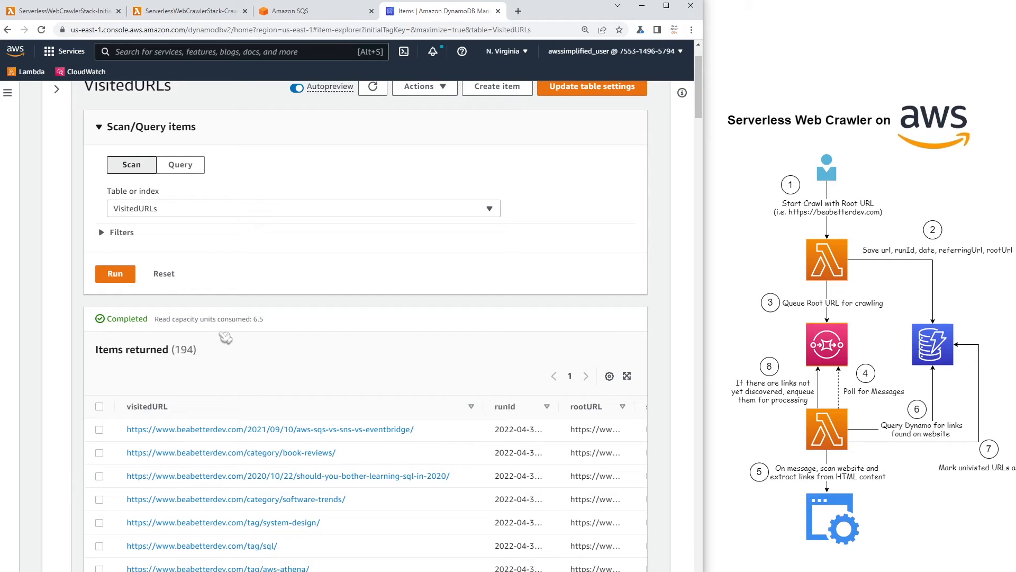
# Inspect the runId column, highlighting the shared unique-id part across all 194 items
pyautogui.scroll(-3)
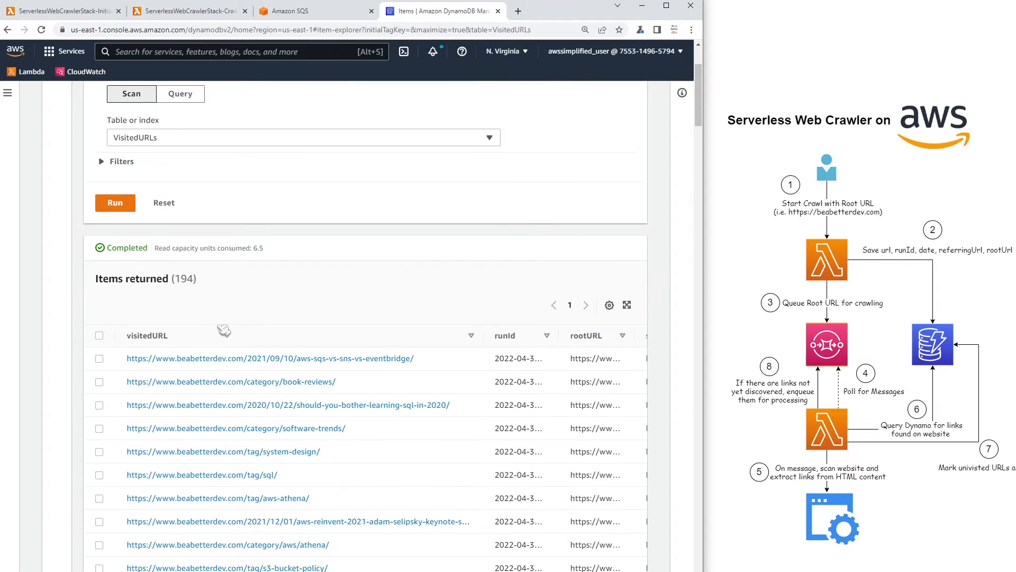
pyautogui.moveTo(191, 358)
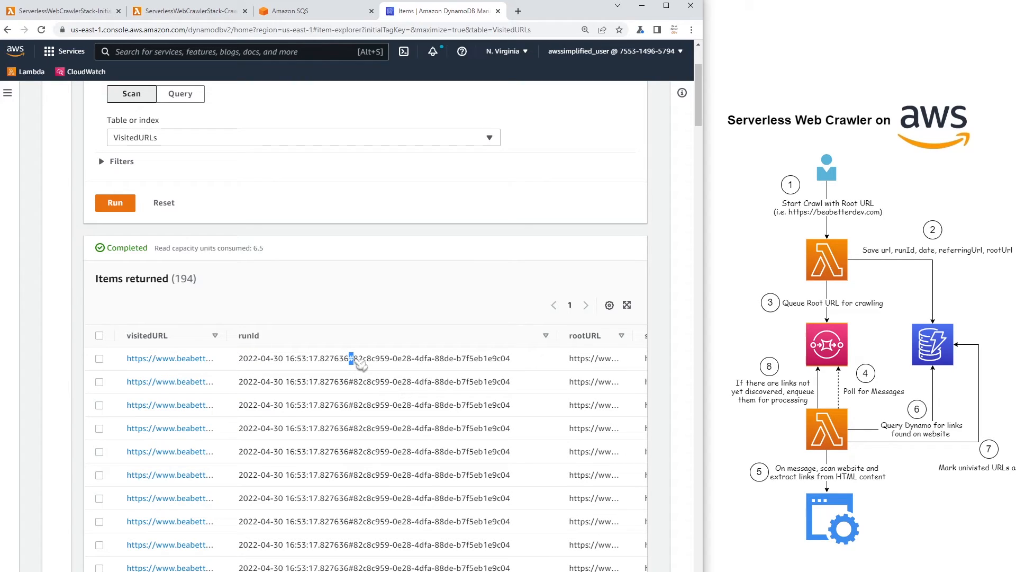
pyautogui.moveTo(350, 358); pyautogui.dragTo(509, 358)
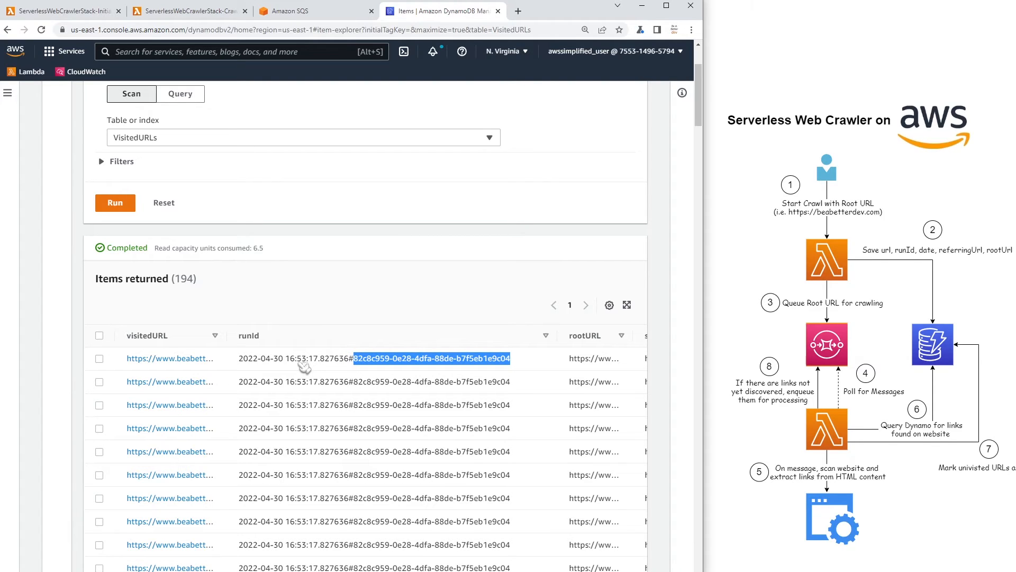
pyautogui.moveTo(355, 374)
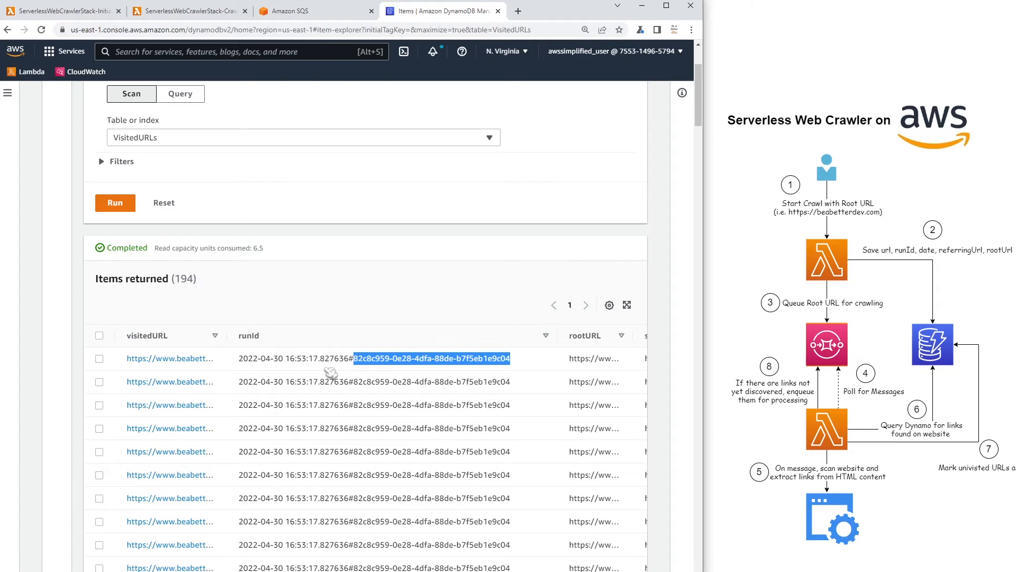
pyautogui.moveTo(390, 376)
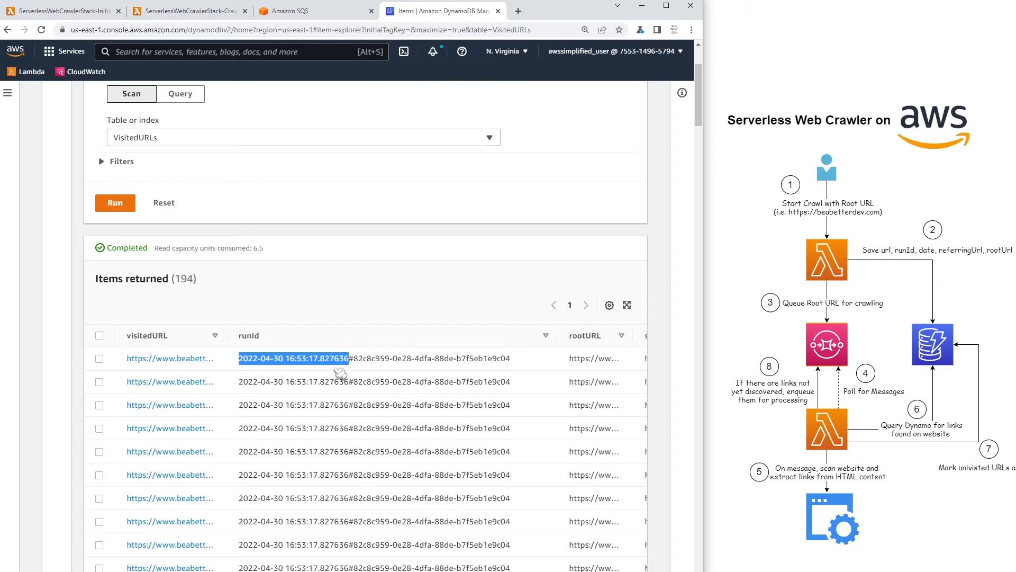
pyautogui.moveTo(275, 366)
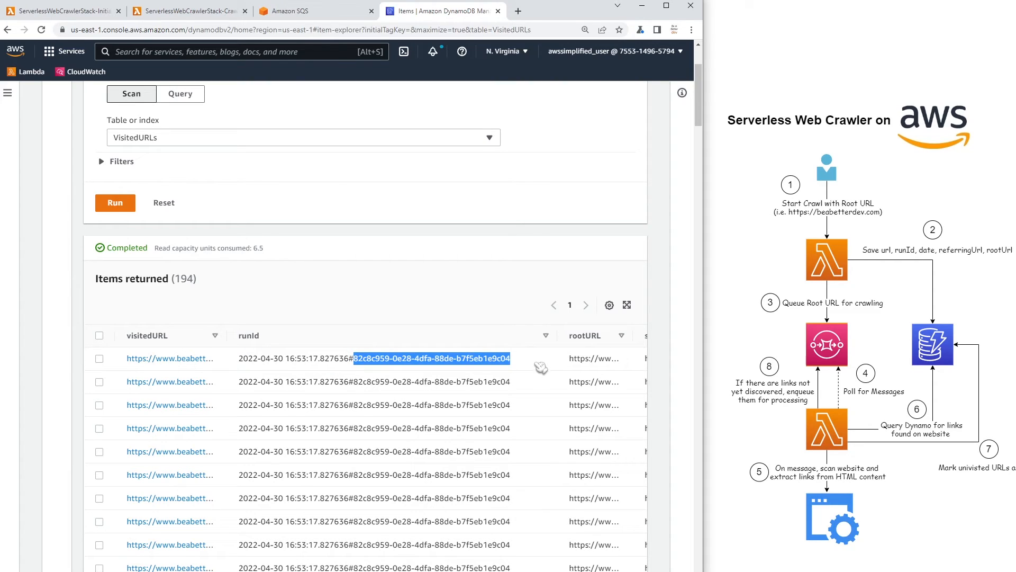
pyautogui.moveTo(361, 364)
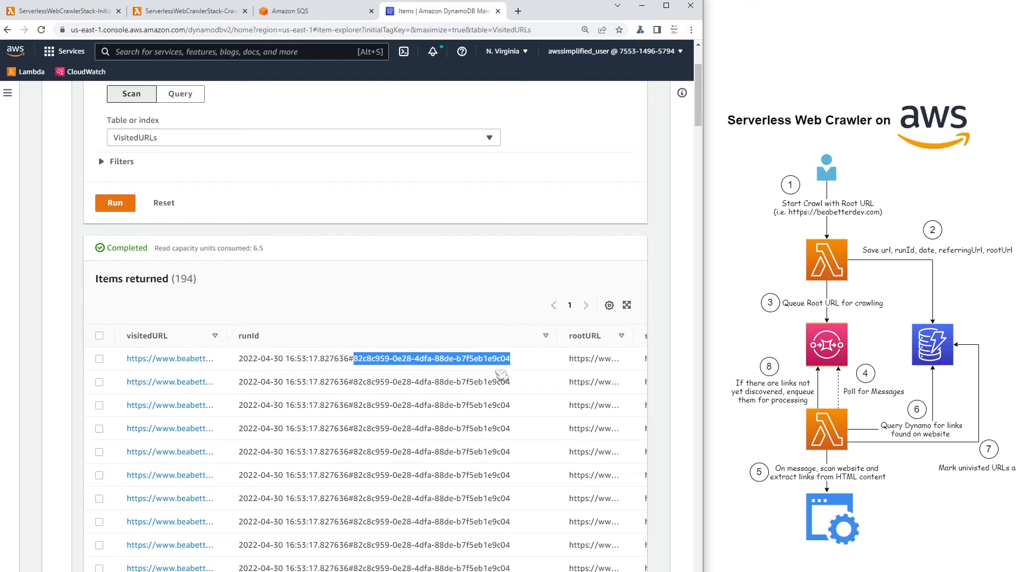
pyautogui.moveTo(293, 449)
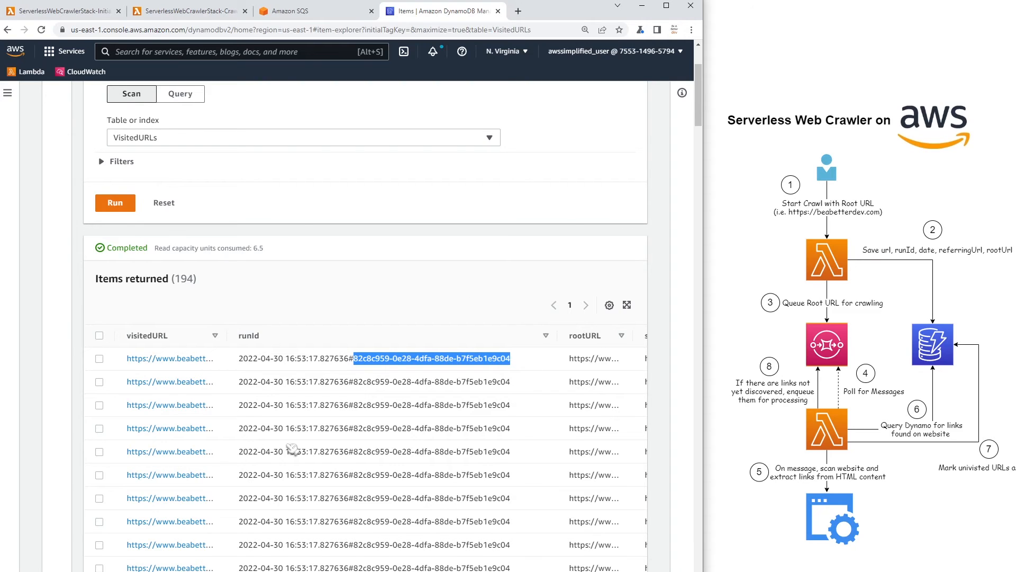
pyautogui.moveTo(438, 372)
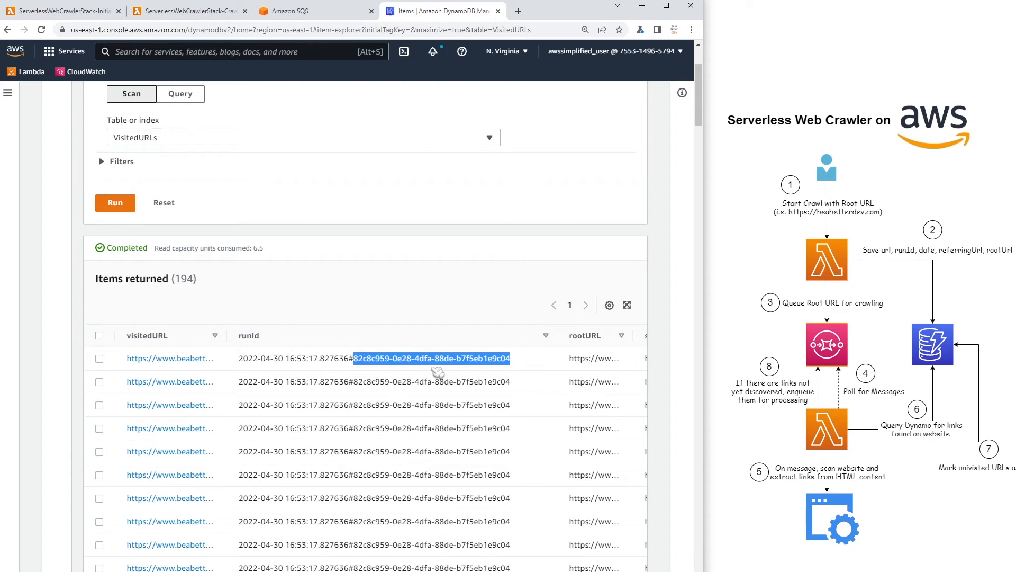
pyautogui.moveTo(536, 356)
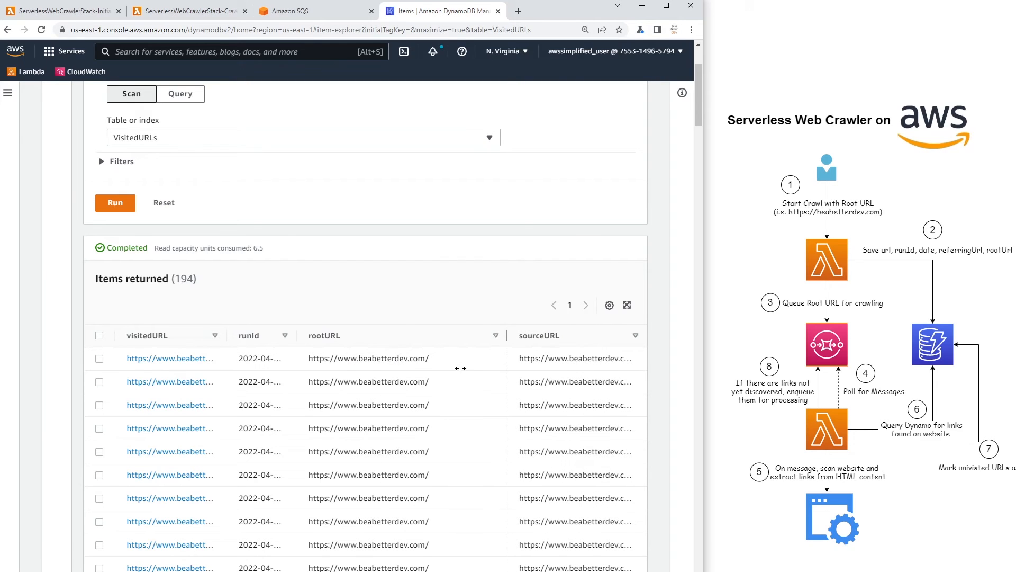
# Read the full root URL of row one and source URL of row three
pyautogui.scroll(-3)
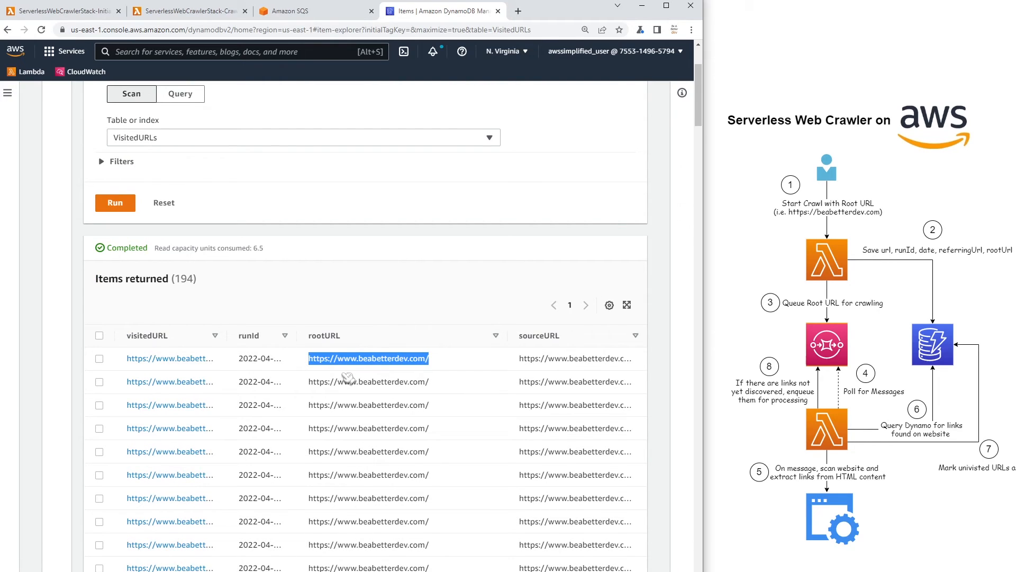
pyautogui.moveTo(355, 526)
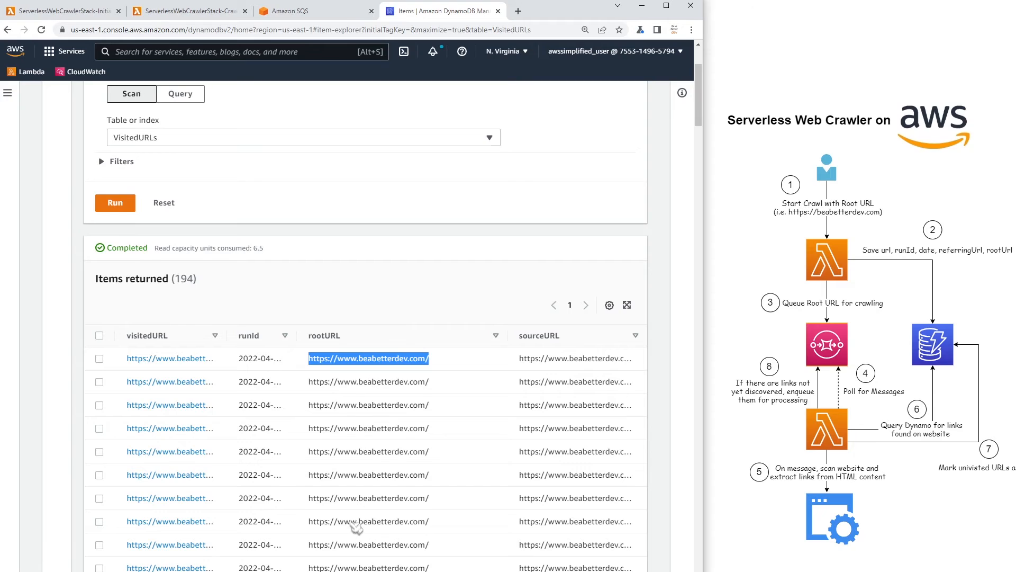
pyautogui.moveTo(387, 418)
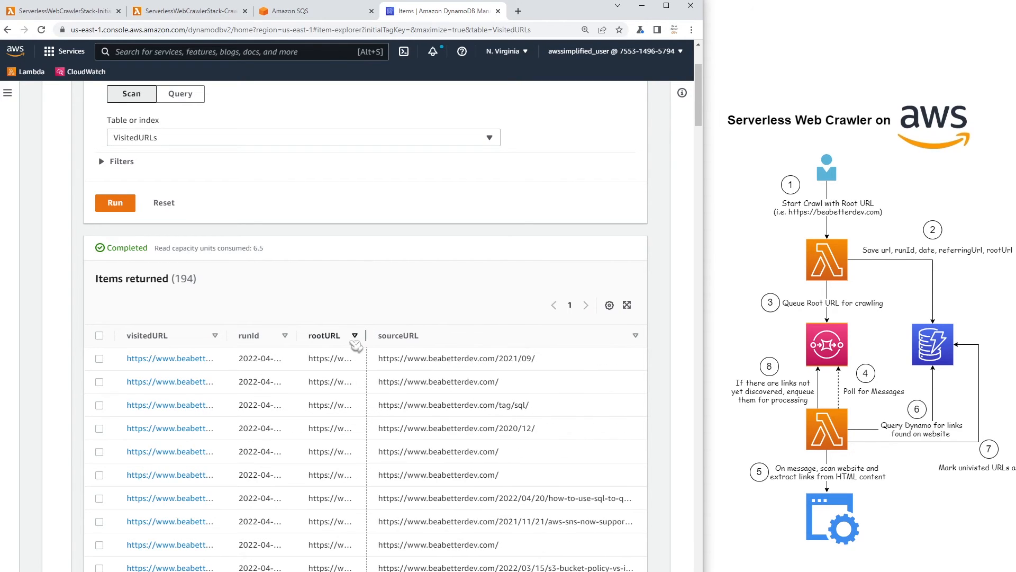
pyautogui.doubleClick(330, 358)
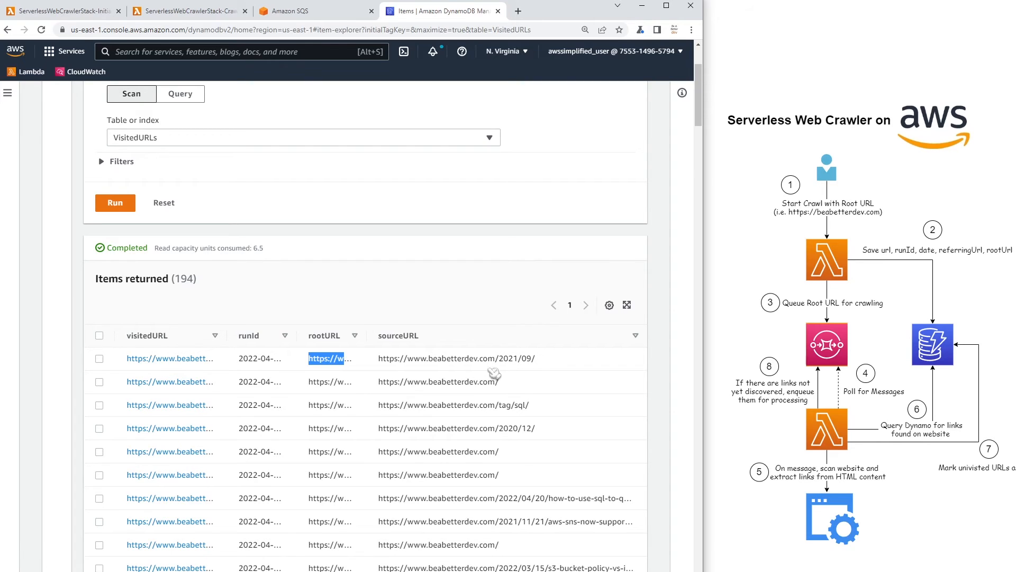
pyautogui.moveTo(287, 366)
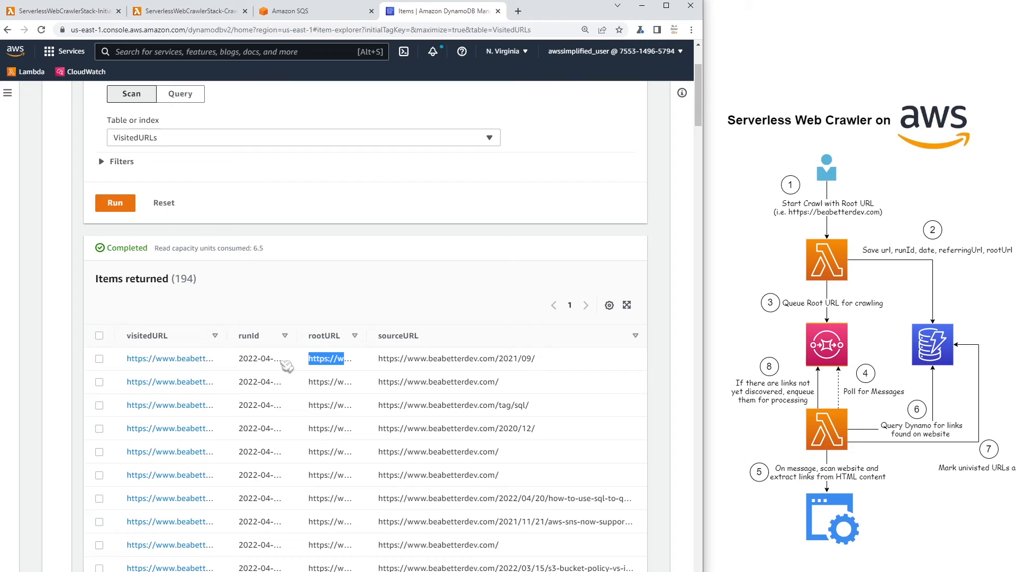
pyautogui.moveTo(384, 364)
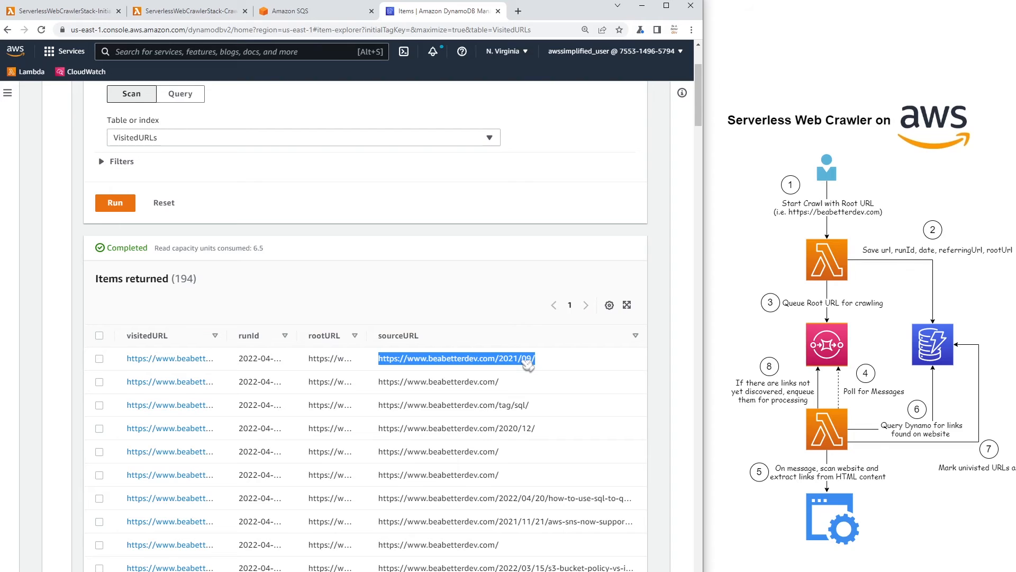
pyautogui.moveTo(200, 367)
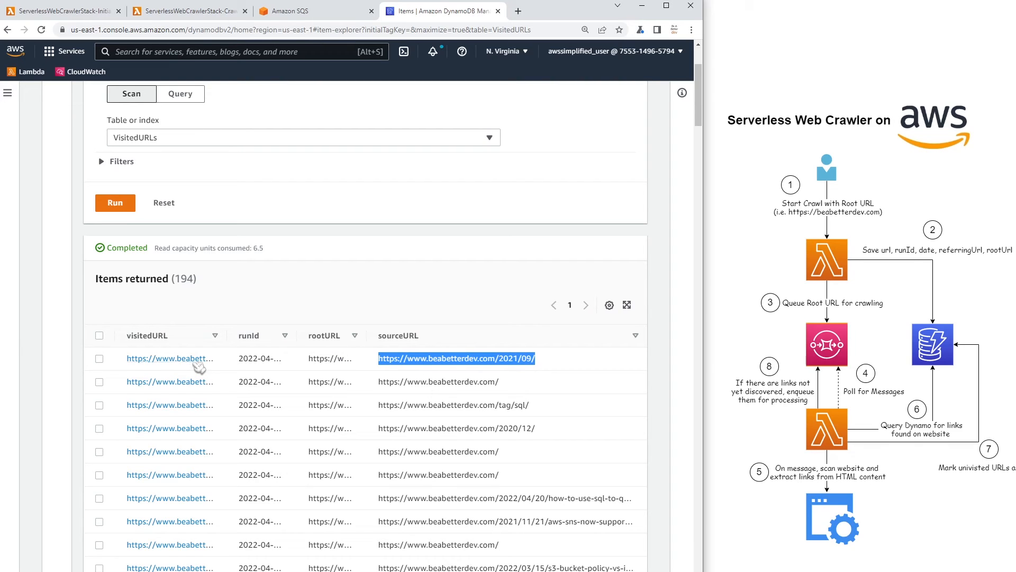
pyautogui.moveTo(228, 335)
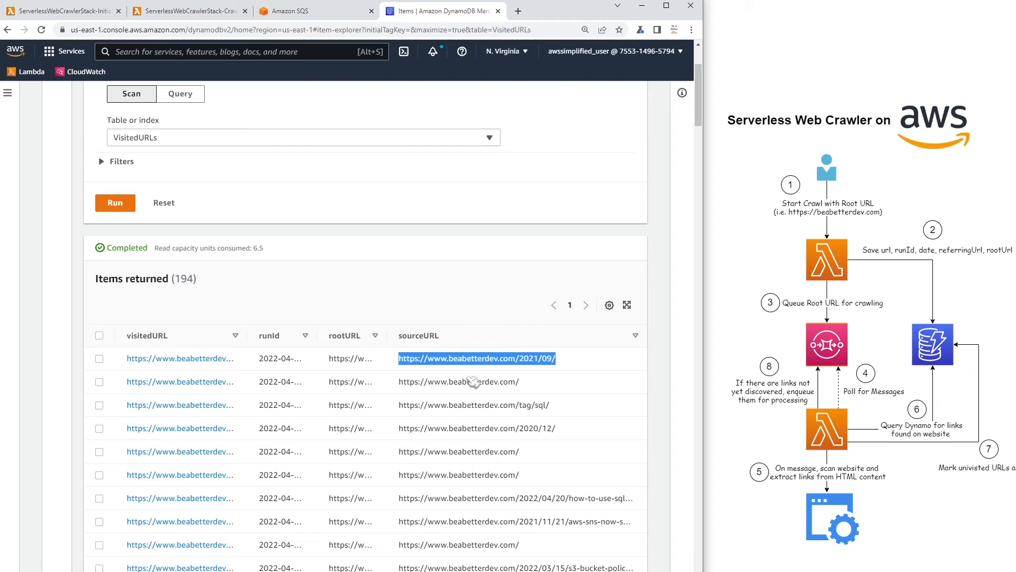
pyautogui.moveTo(178, 419)
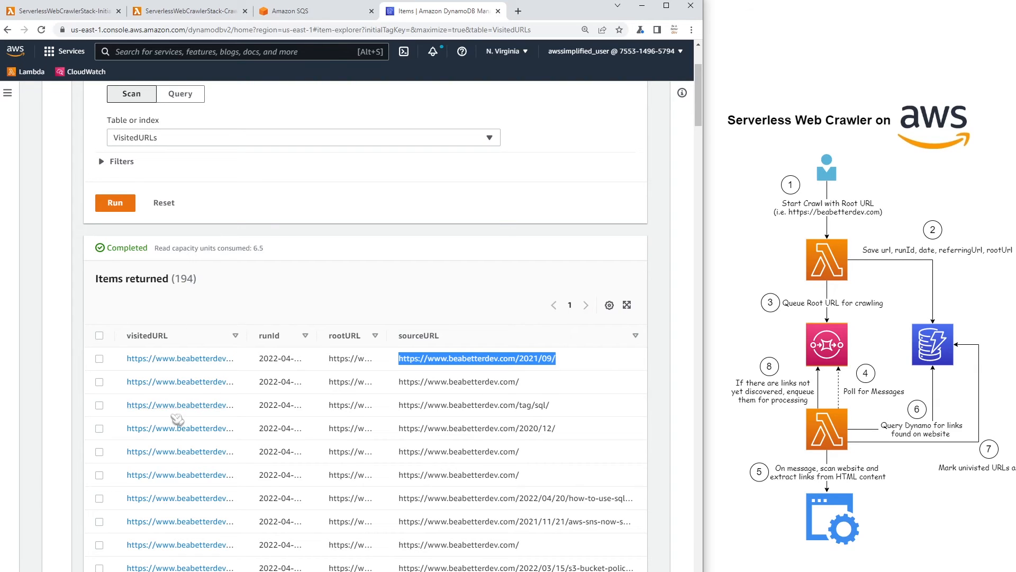
pyautogui.moveTo(179, 428)
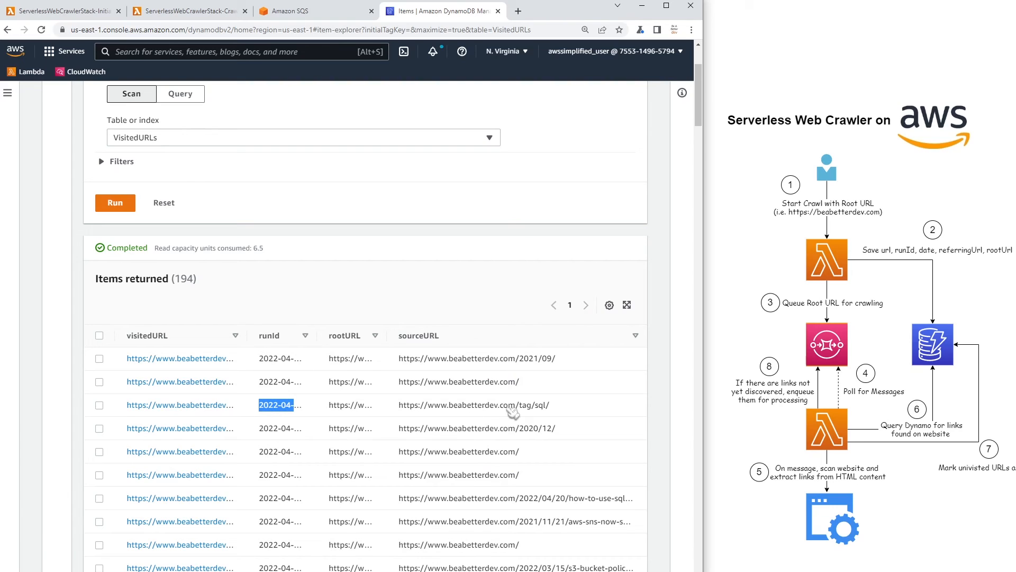
pyautogui.moveTo(554, 413)
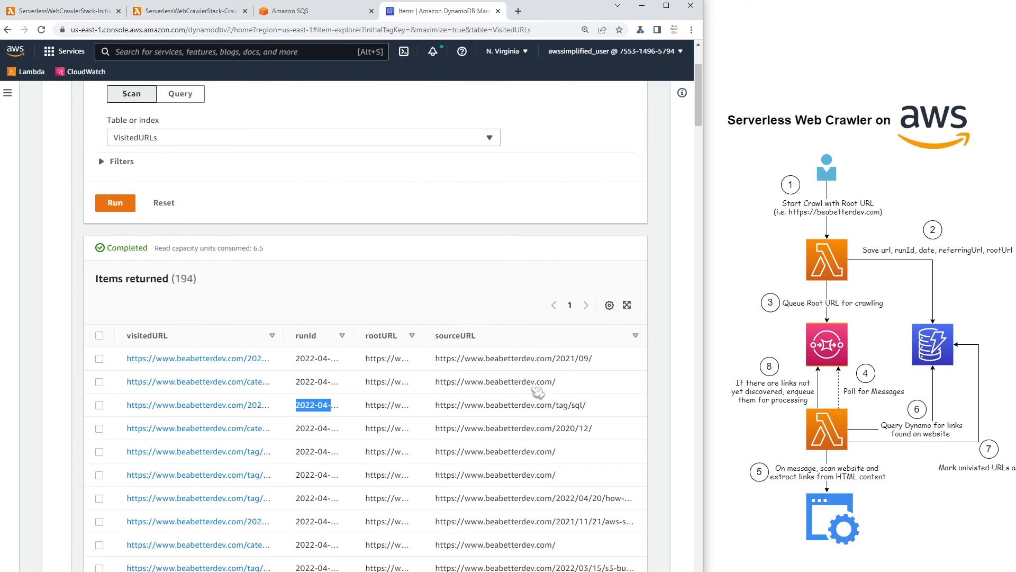
pyautogui.moveTo(539, 415)
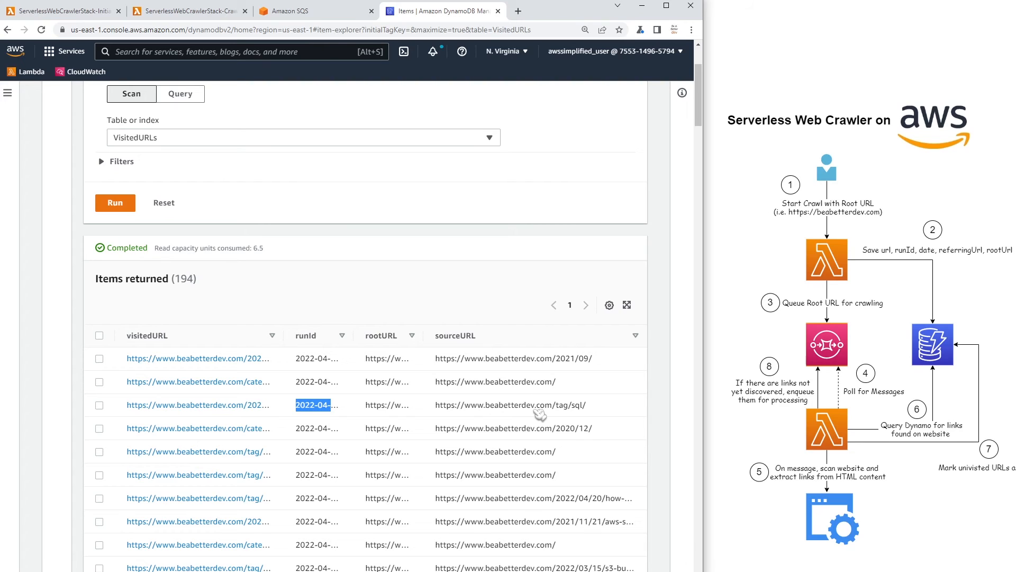
pyautogui.moveTo(227, 412)
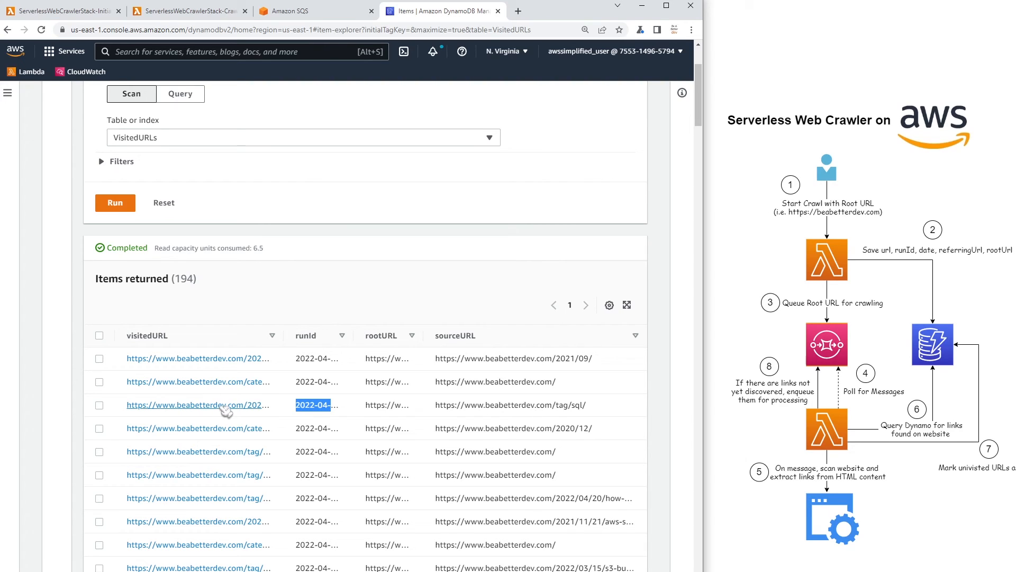
pyautogui.moveTo(227, 410)
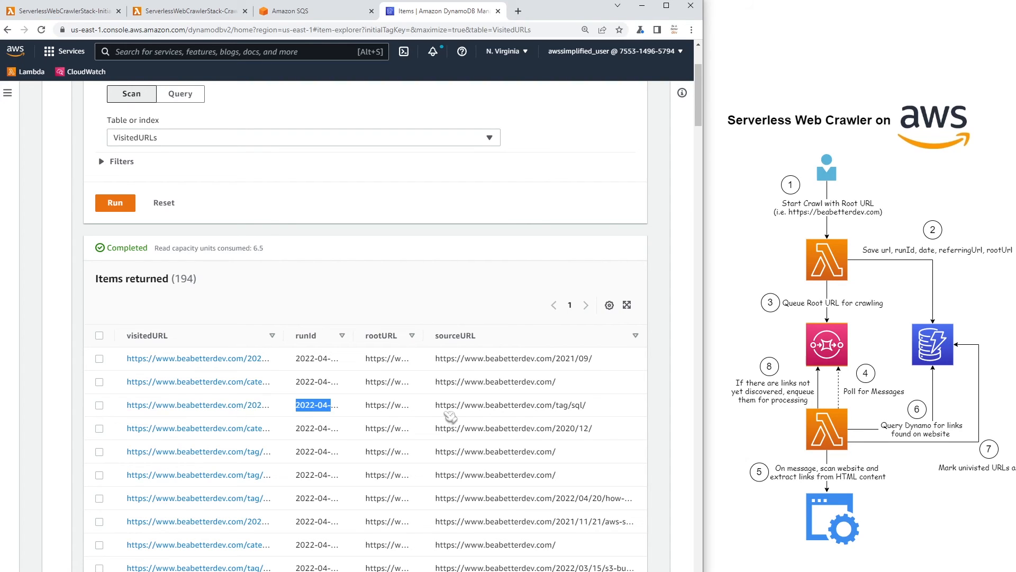
pyautogui.moveTo(507, 422)
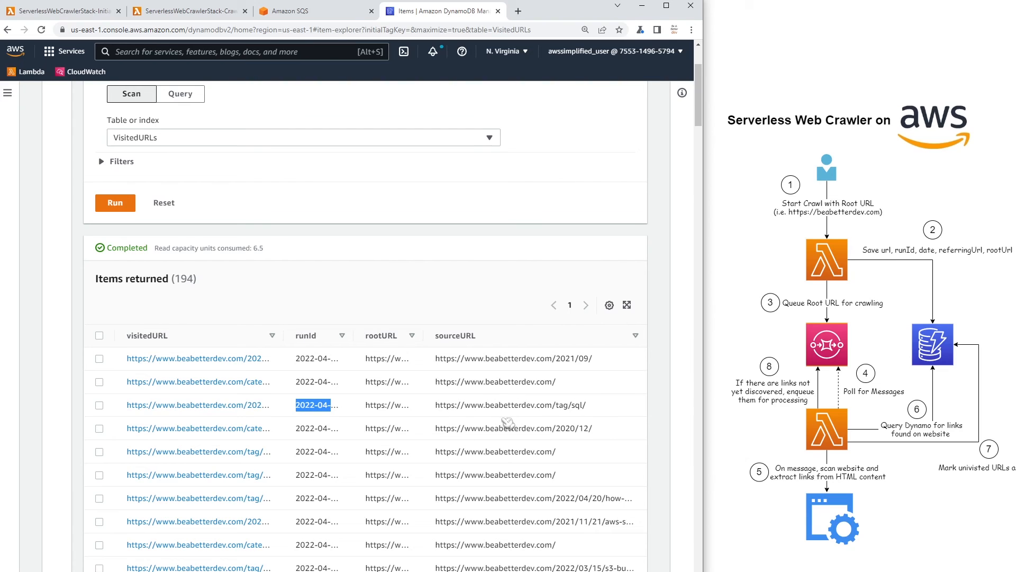
pyautogui.moveTo(517, 412)
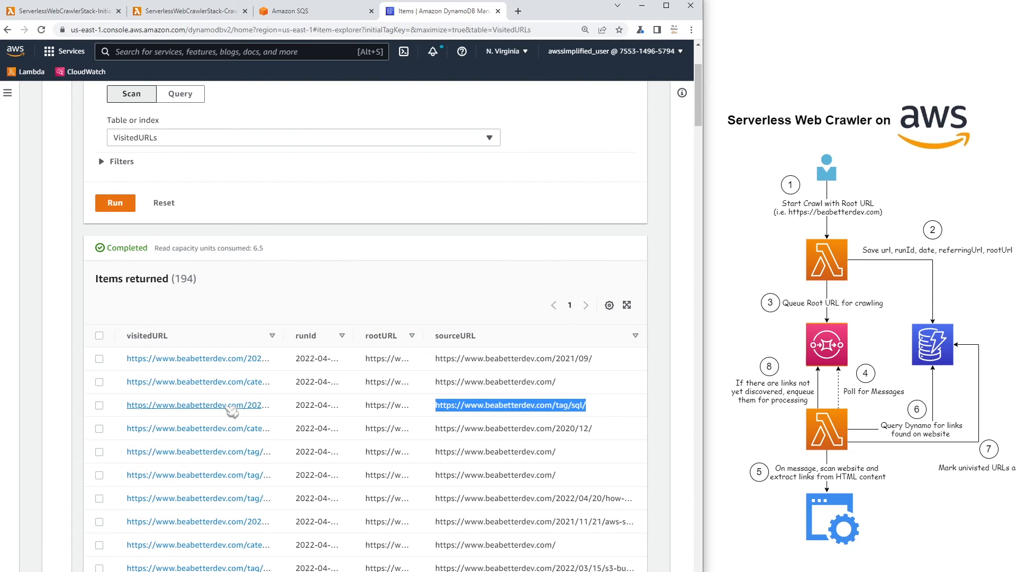
pyautogui.moveTo(255, 410)
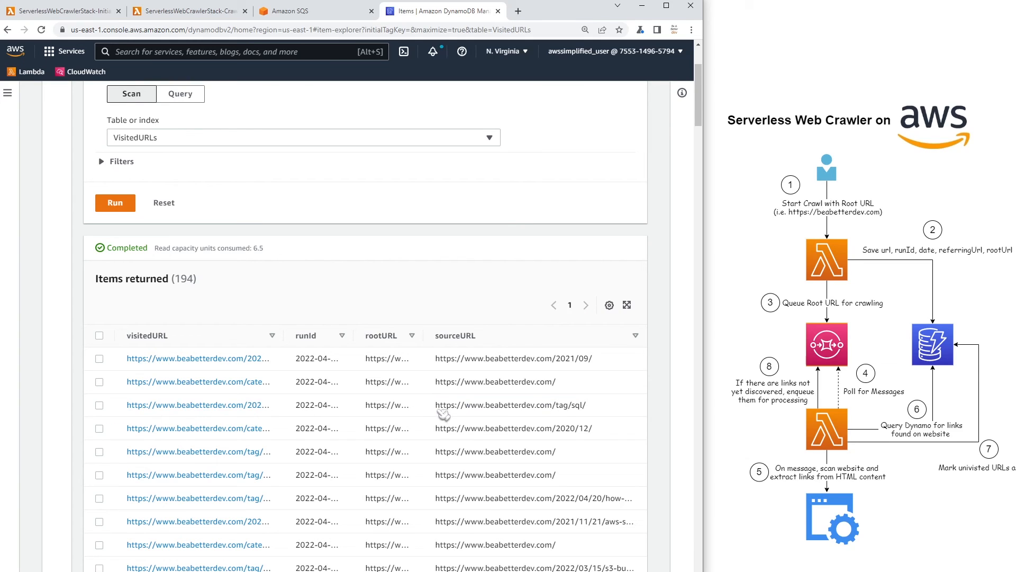
pyautogui.doubleClick(509, 405)
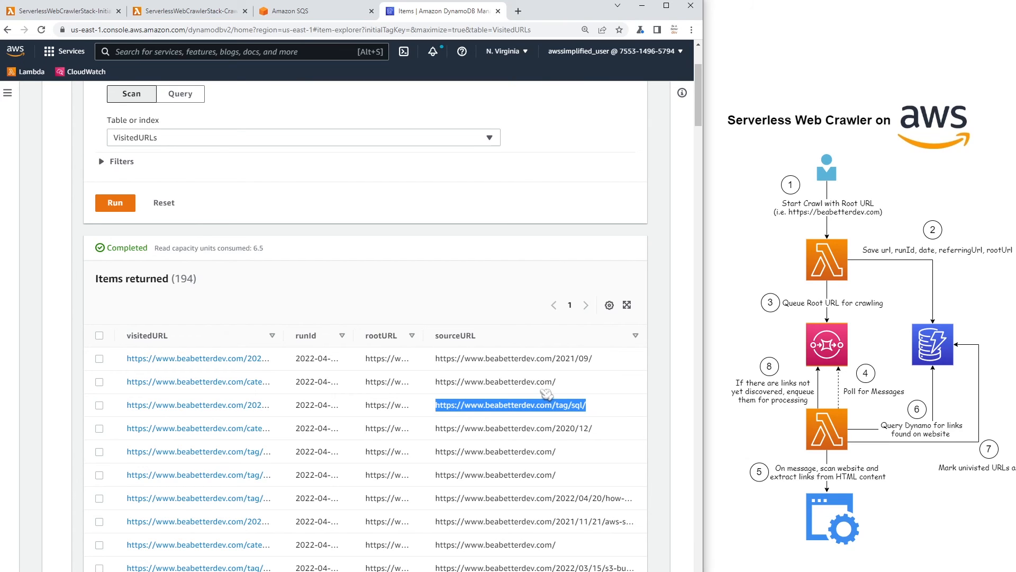
# Refresh the SQS queues until the Crawler queue drains from 103 to 0 messages
pyautogui.click(316, 10)
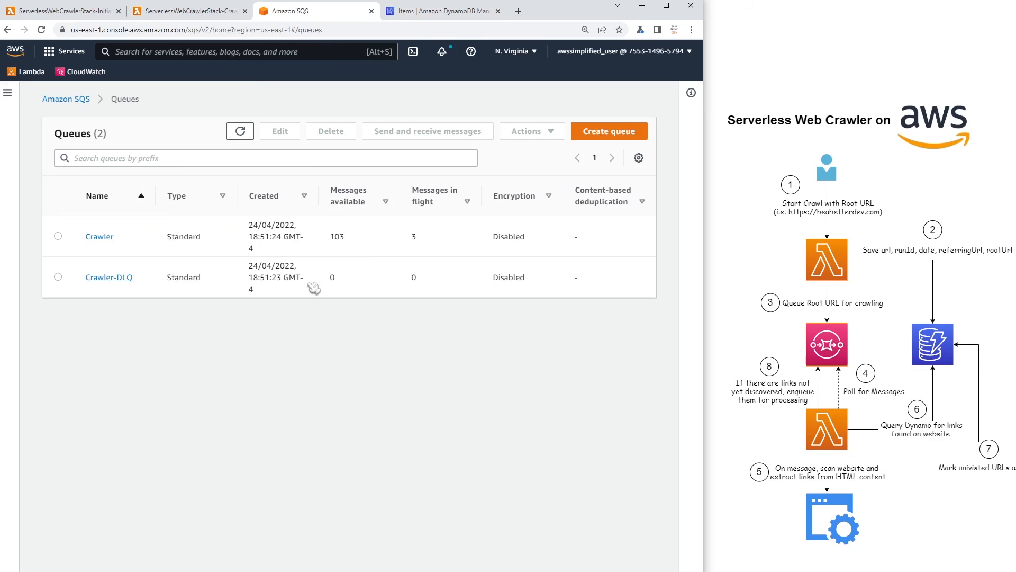
pyautogui.click(239, 130)
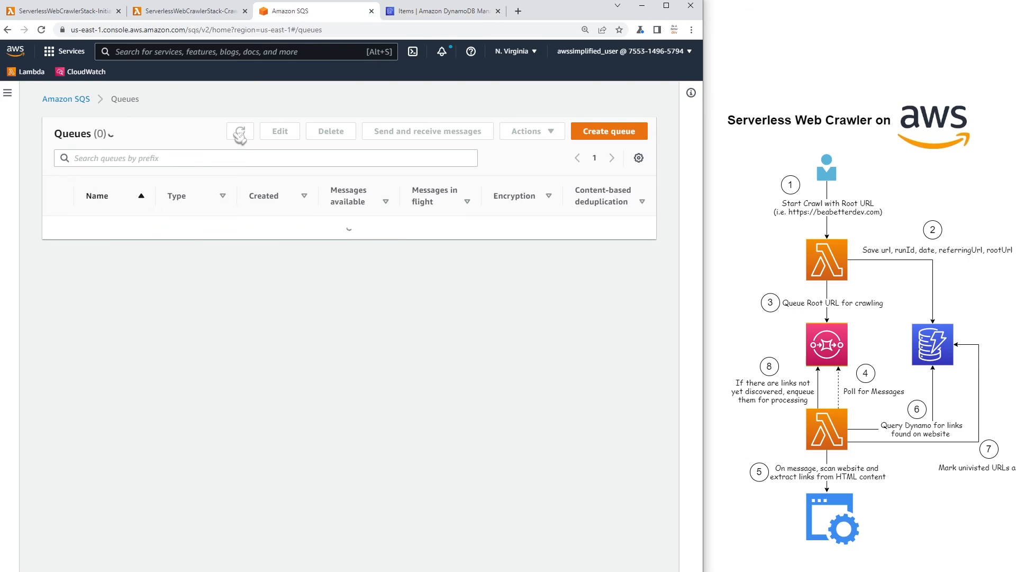
pyautogui.click(240, 130)
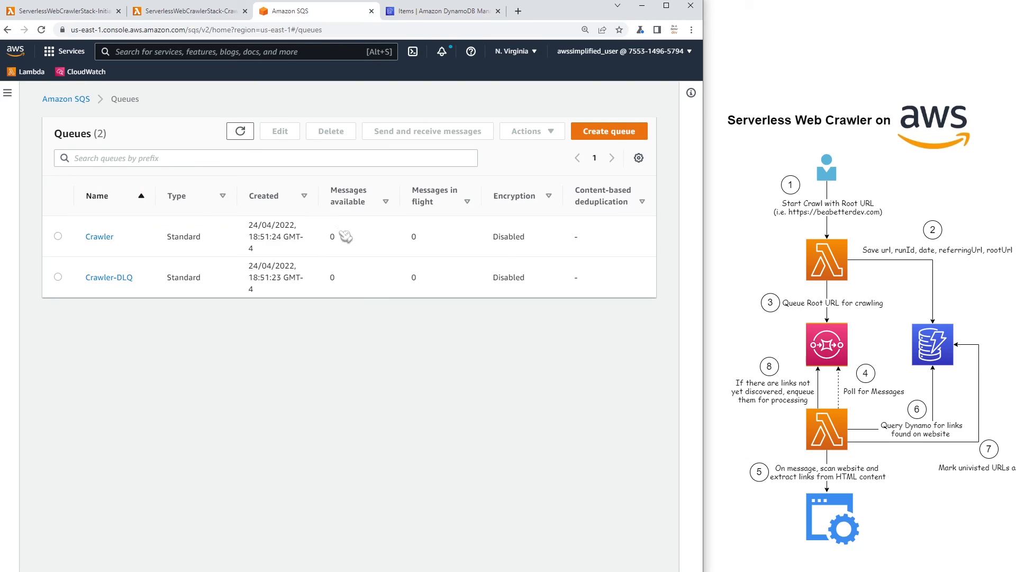
pyautogui.click(240, 130)
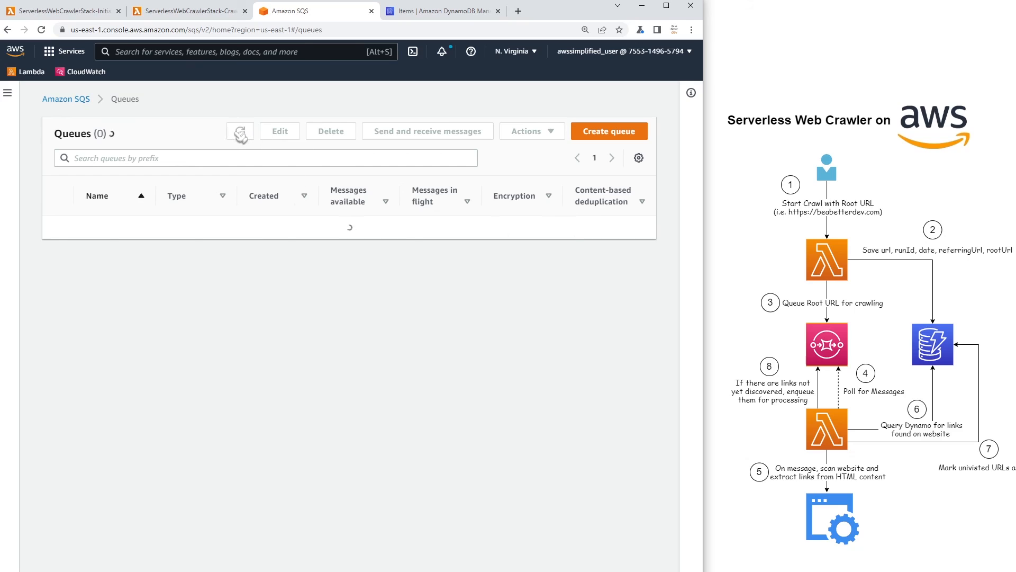
pyautogui.click(239, 131)
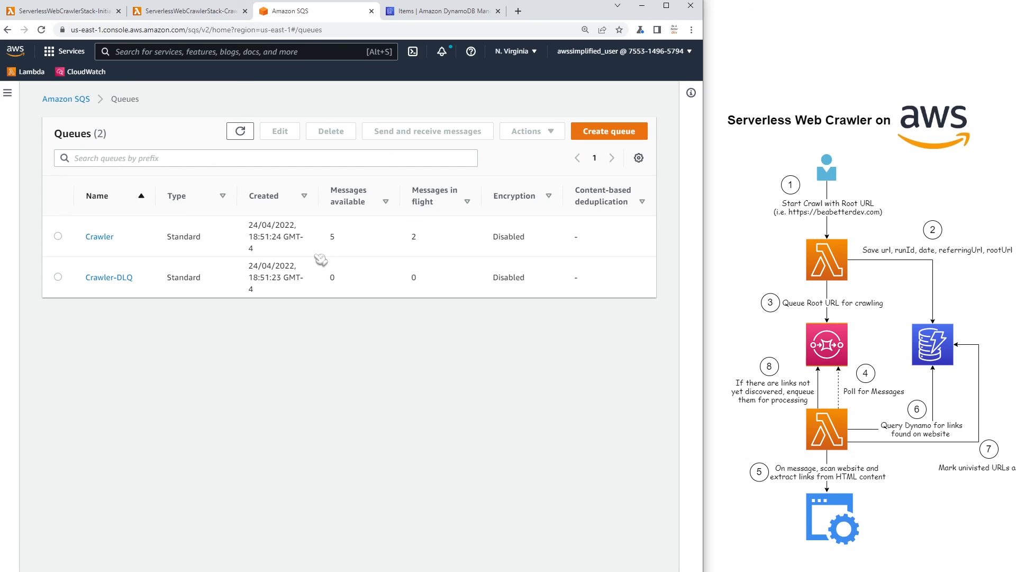
pyautogui.moveTo(337, 249)
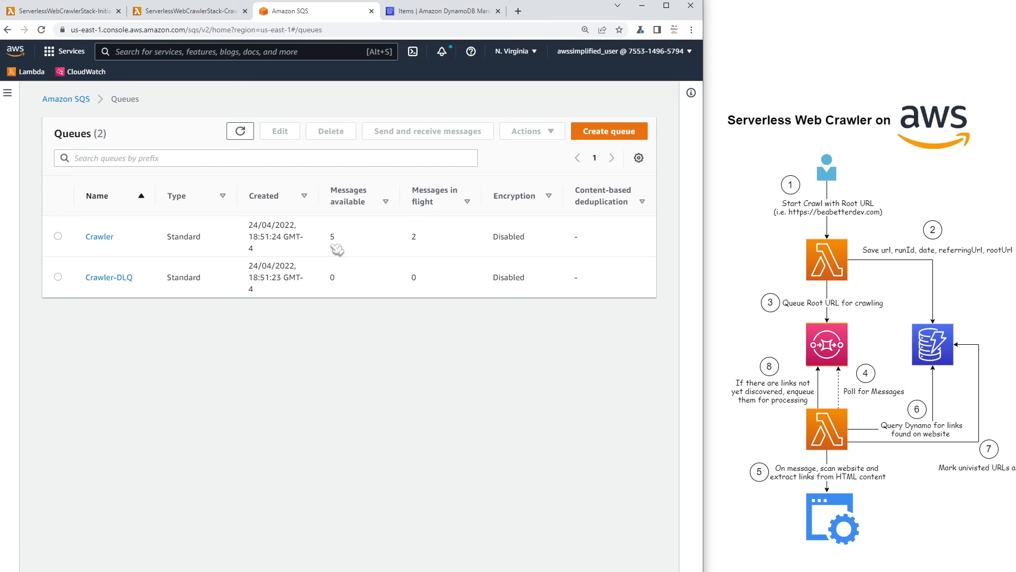
pyautogui.moveTo(459, 235)
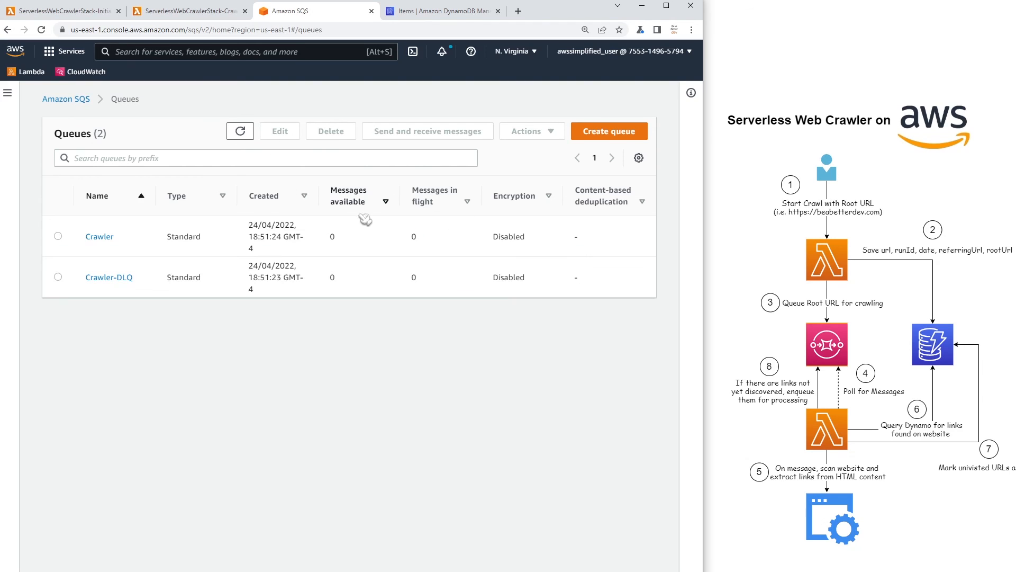
pyautogui.click(239, 130)
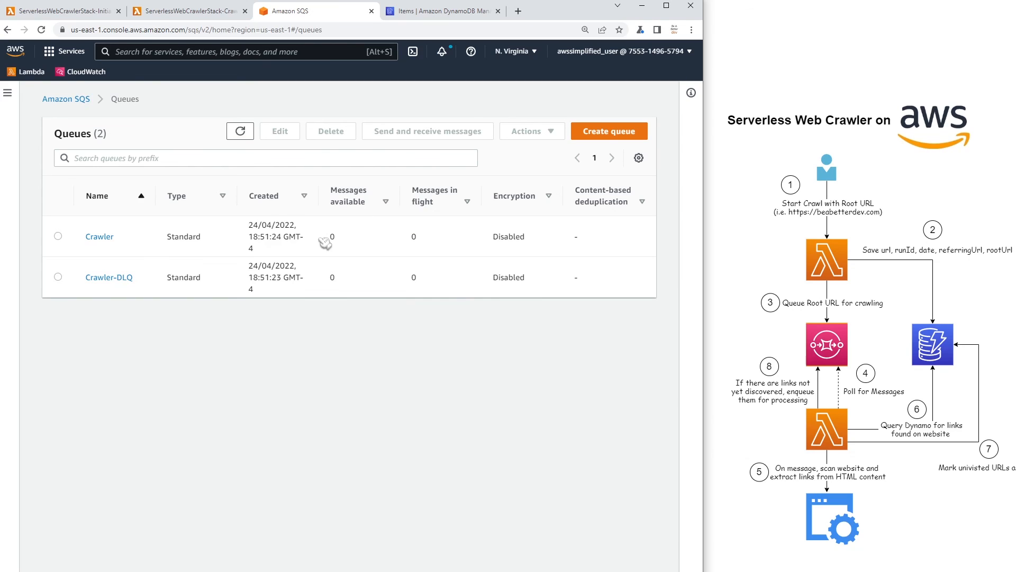
pyautogui.moveTo(414, 240)
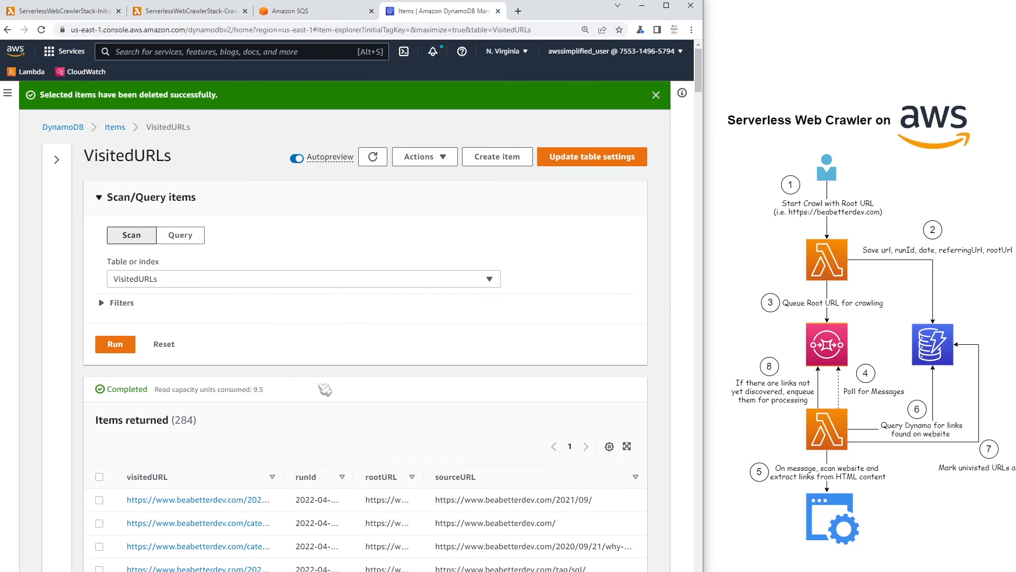
# Dismiss the 'Selected items have been deleted successfully' banner on the VisitedURLs items page
pyautogui.click(656, 95)
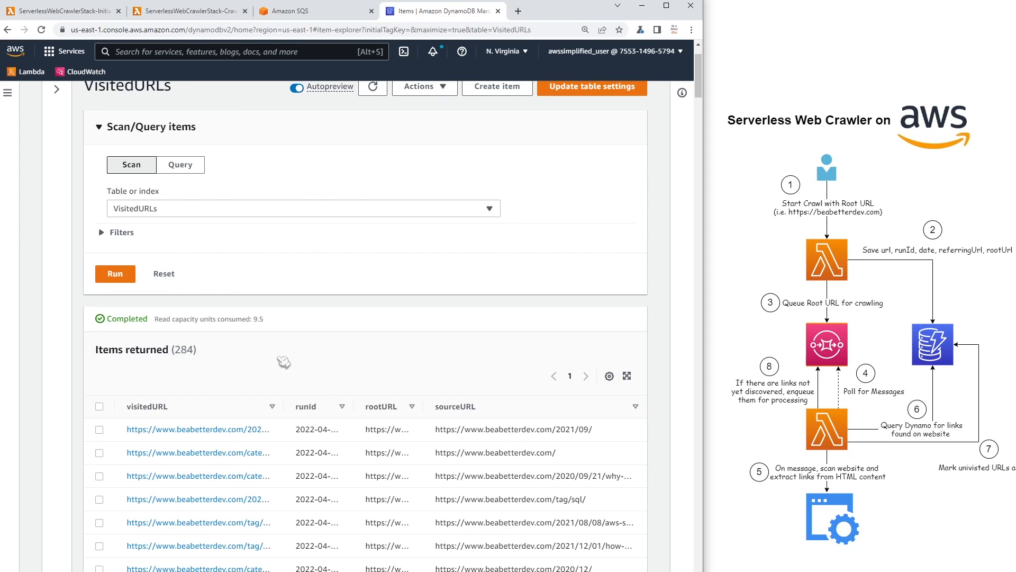
pyautogui.moveTo(286, 363)
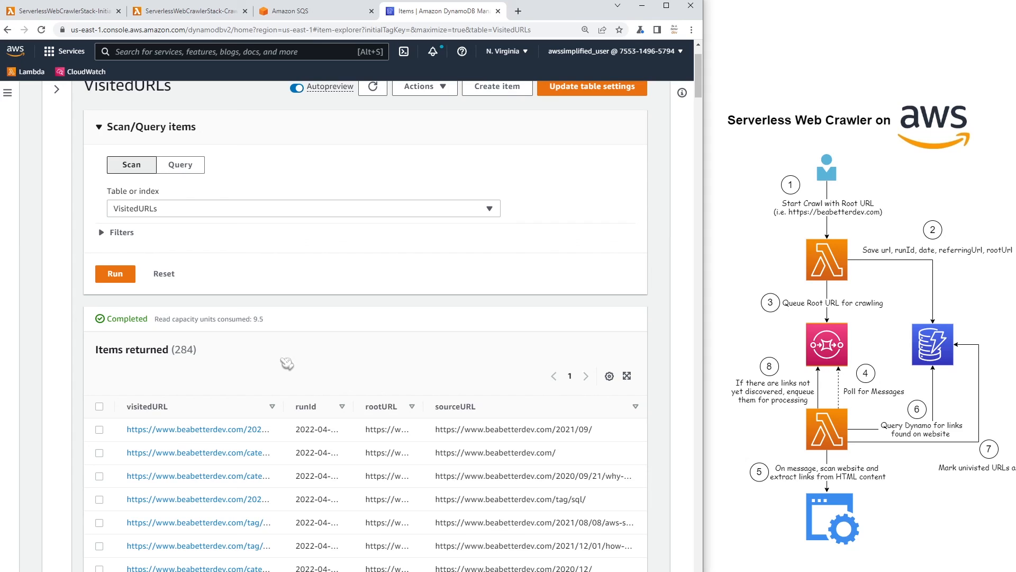